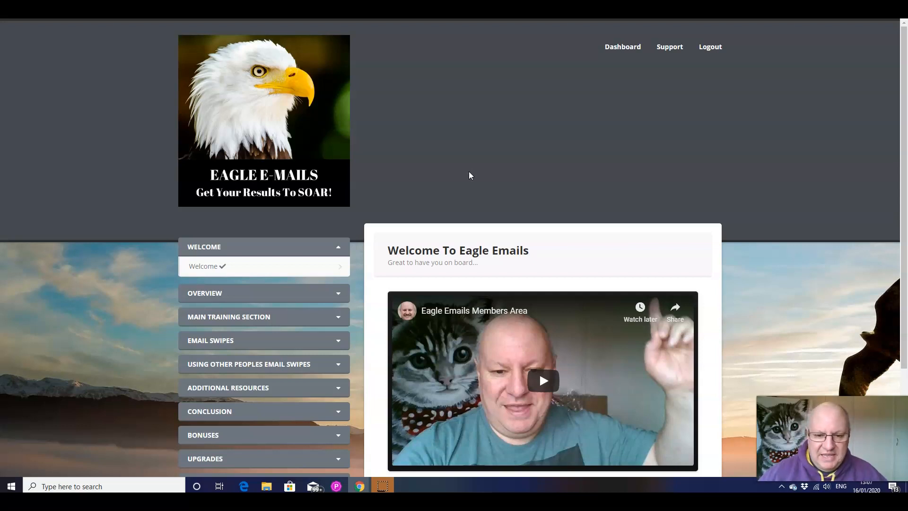
pyautogui.moveTo(605, 163)
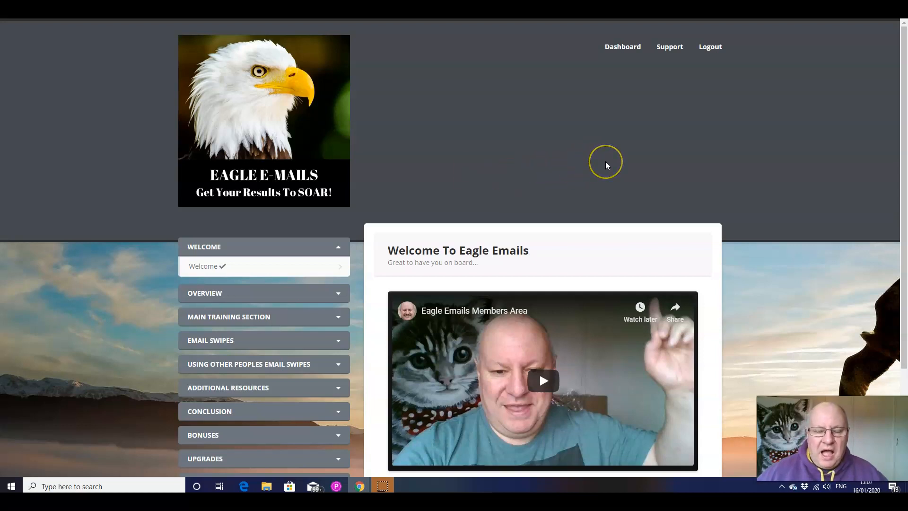
pyautogui.moveTo(606, 165)
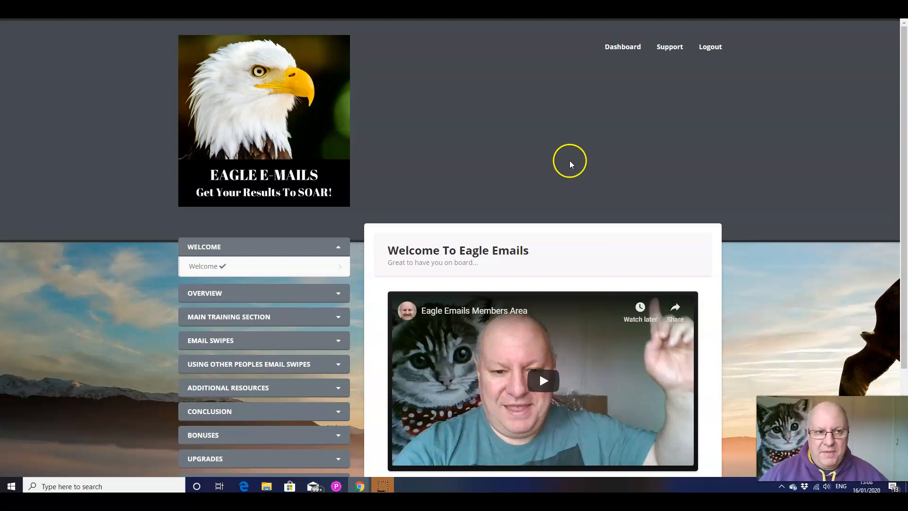
pyautogui.moveTo(120, 63)
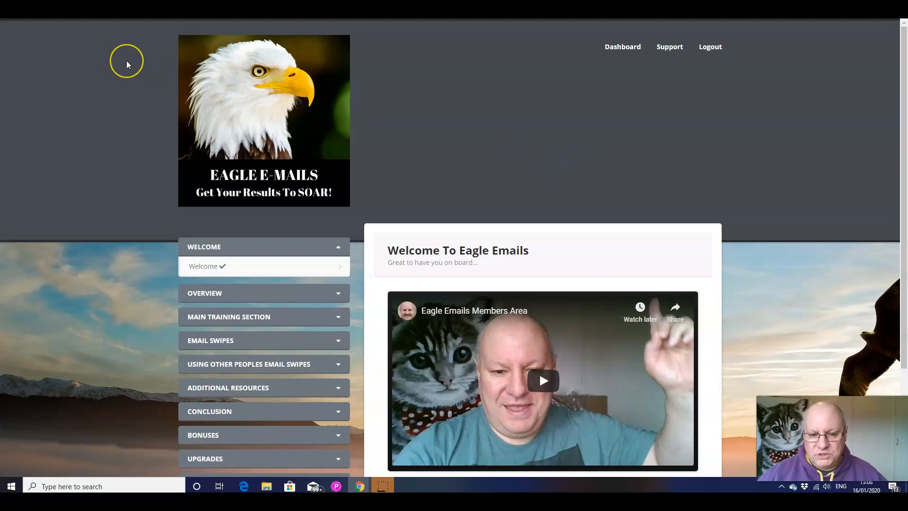
pyautogui.moveTo(127, 65)
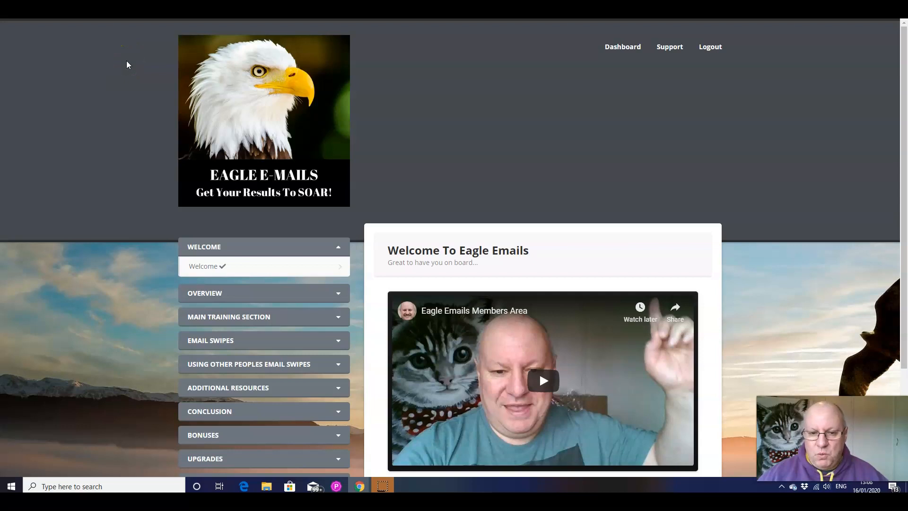
pyautogui.moveTo(114, 65)
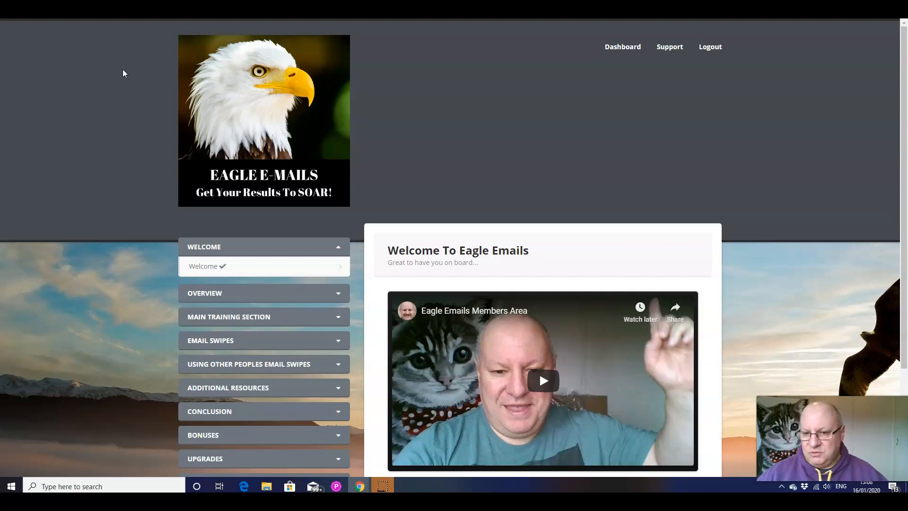
pyautogui.moveTo(82, 44)
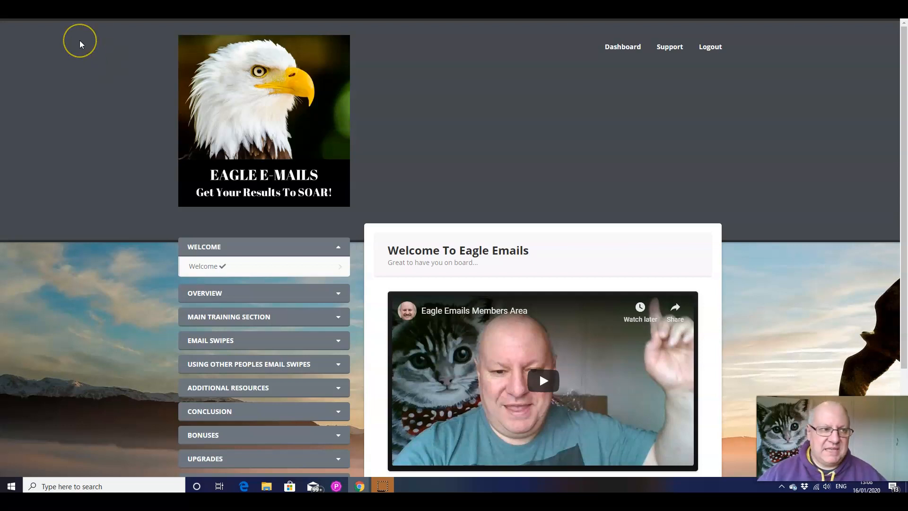
pyautogui.moveTo(115, 70)
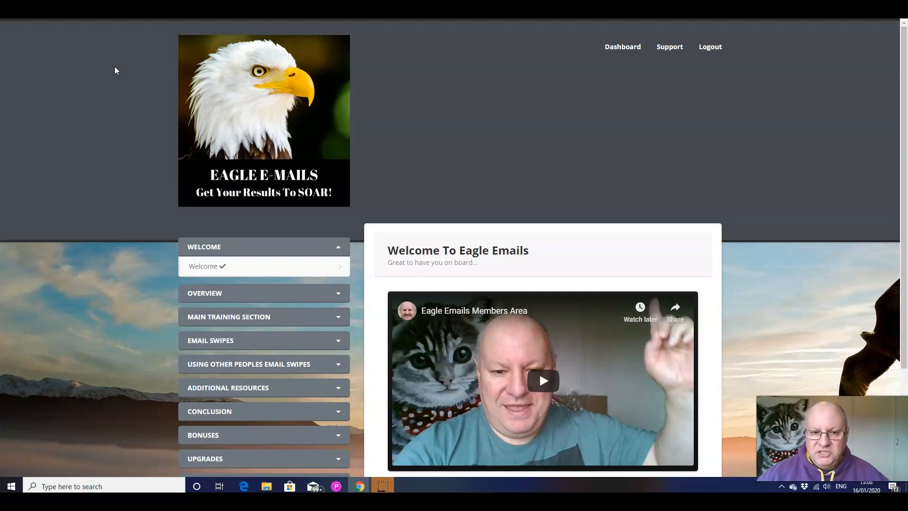
pyautogui.moveTo(178, 97)
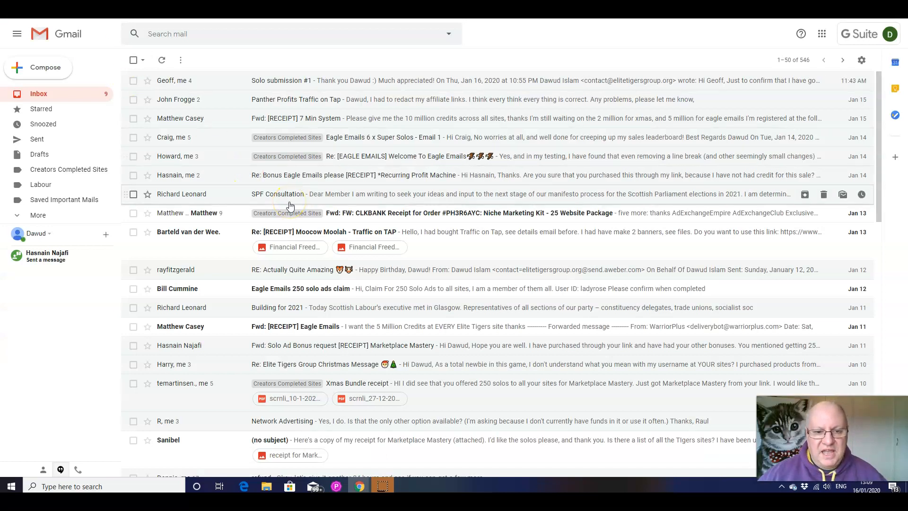
pyautogui.moveTo(393, 189)
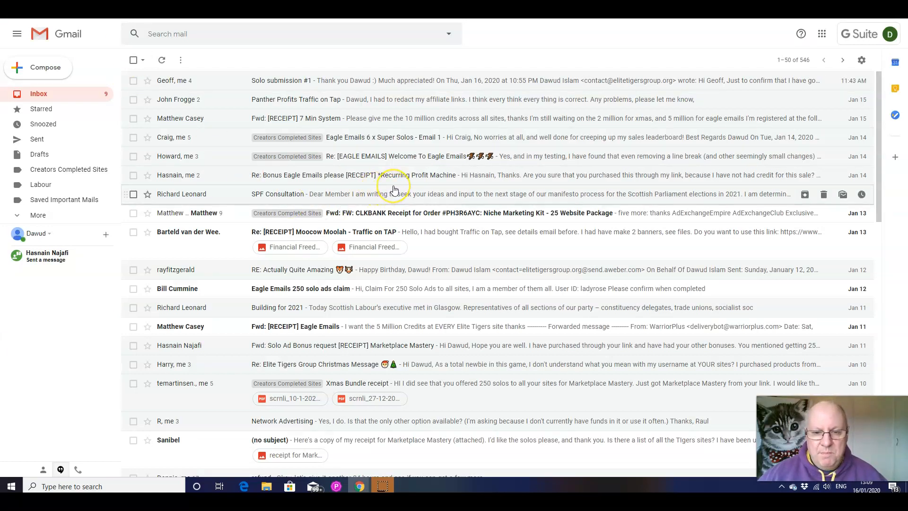
# - Browse the Social, then Promotions, then Updates inbox categories in turn
pyautogui.scroll(3)
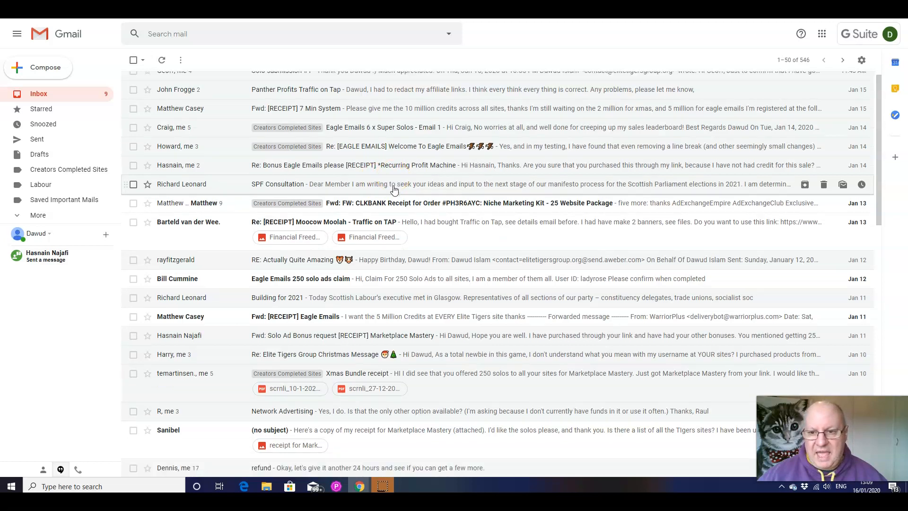
pyautogui.scroll(3)
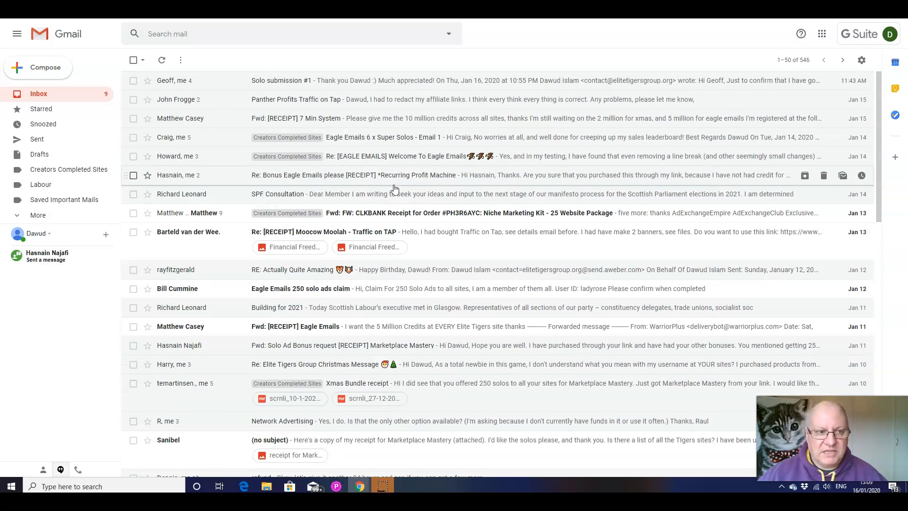
pyautogui.moveTo(395, 118)
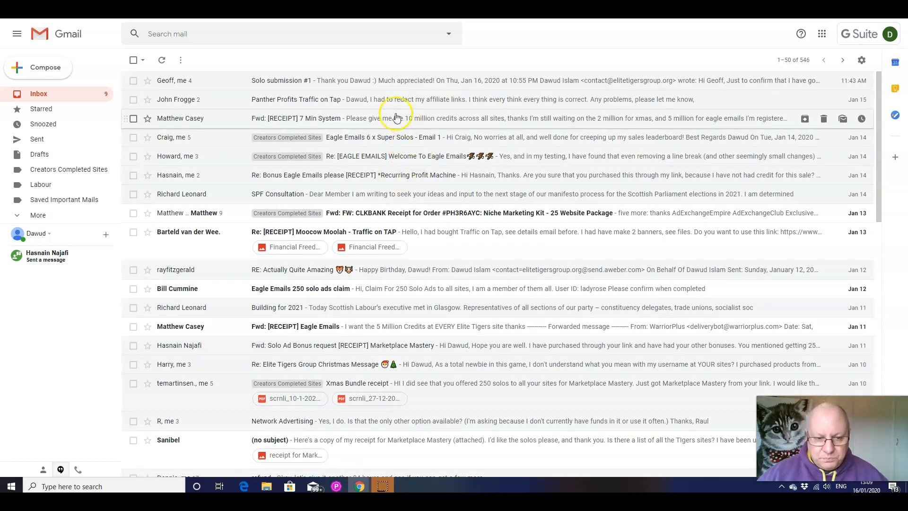
pyautogui.moveTo(553, 79)
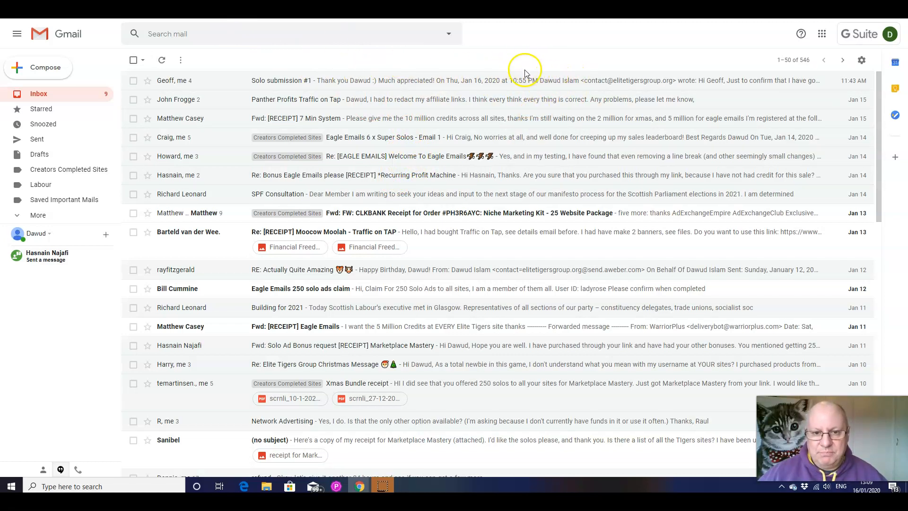
pyautogui.moveTo(471, 175)
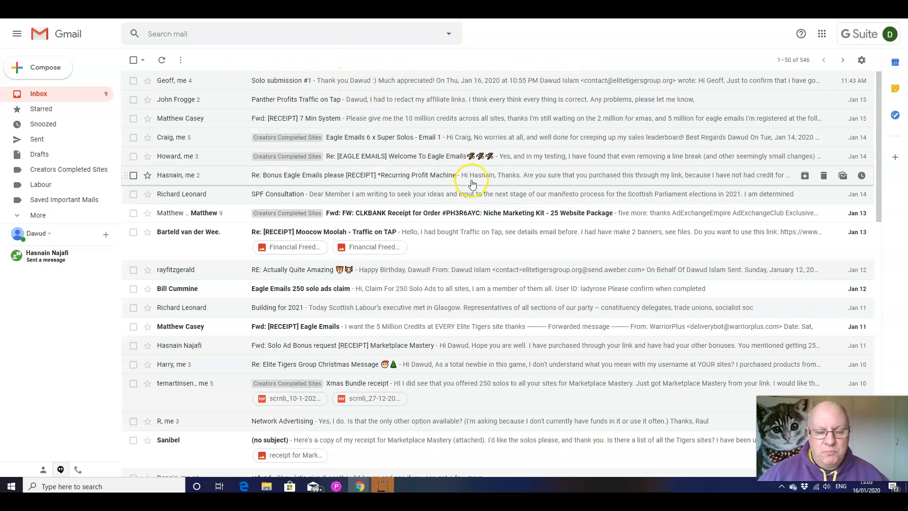
pyautogui.moveTo(405, 69)
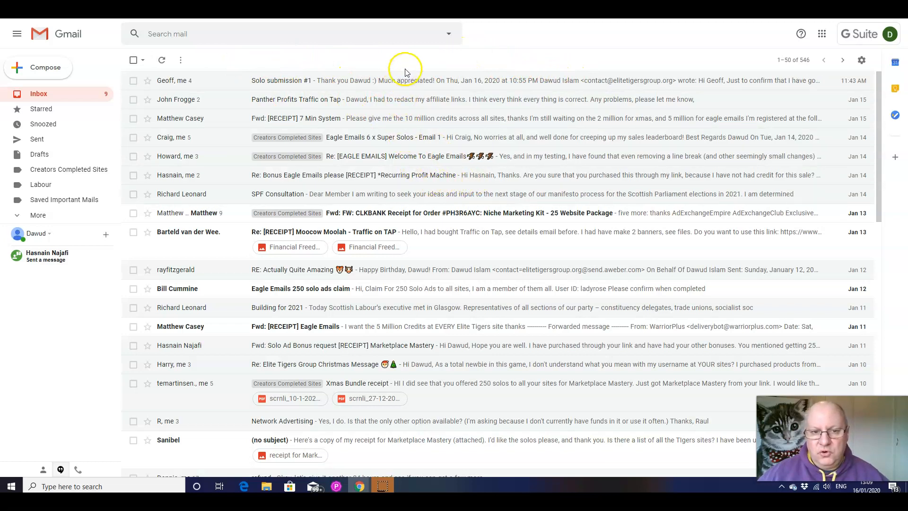
pyautogui.moveTo(432, 73)
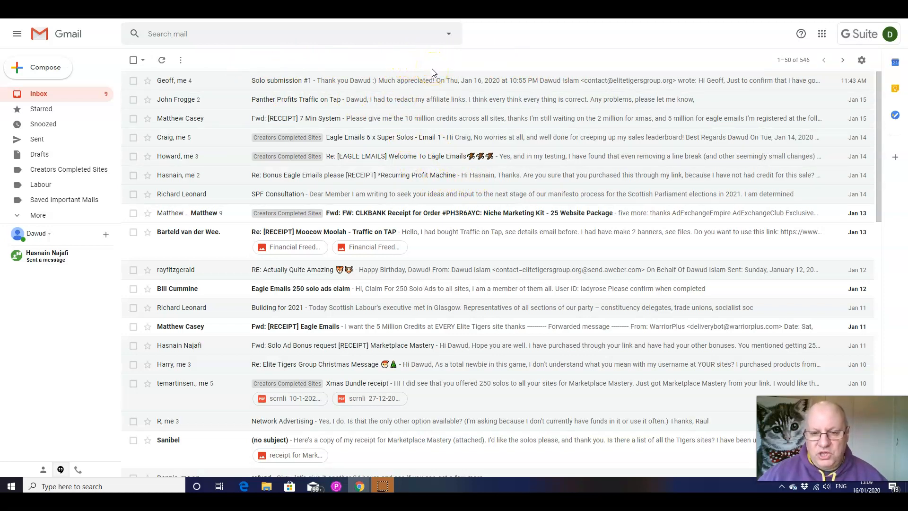
pyautogui.moveTo(415, 100)
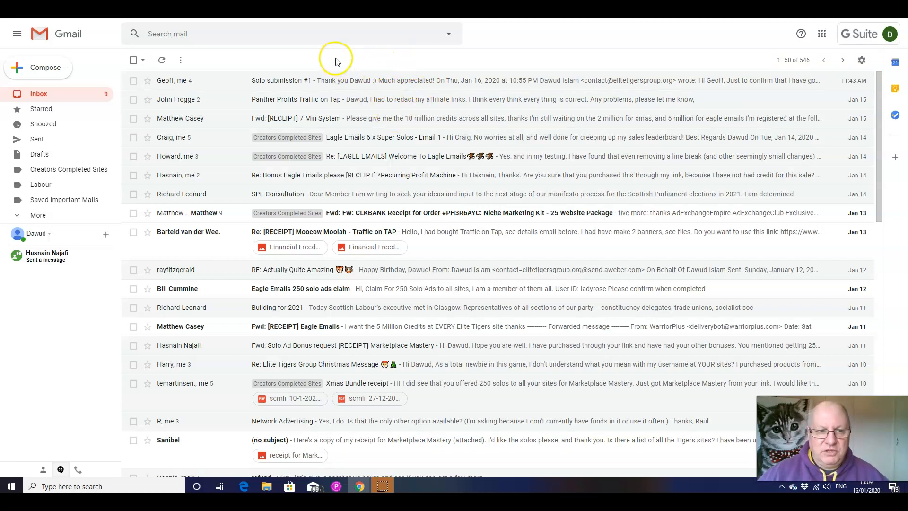
pyautogui.moveTo(370, 107)
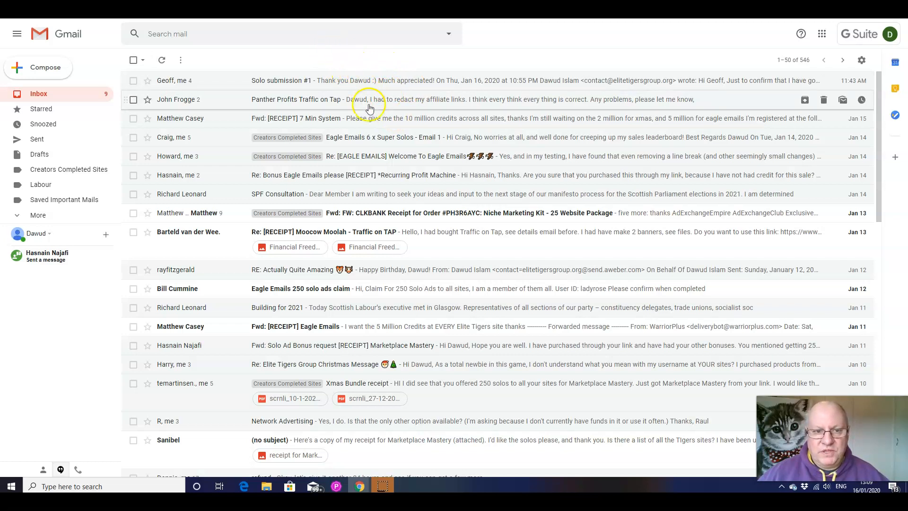
pyautogui.moveTo(450, 58)
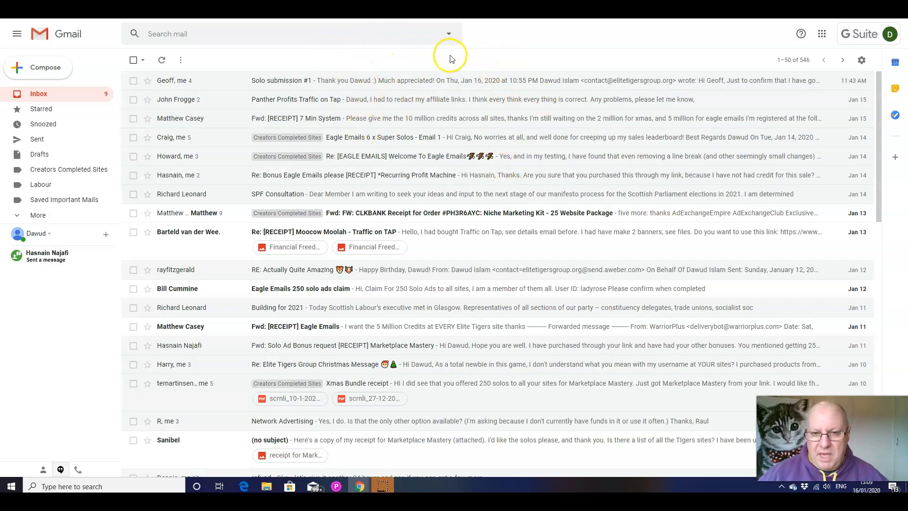
pyautogui.moveTo(442, 62)
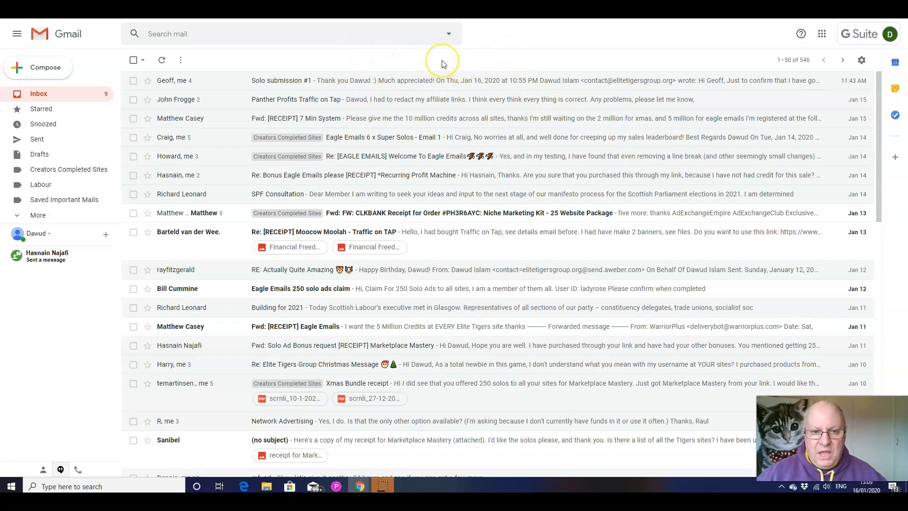
pyautogui.moveTo(443, 63)
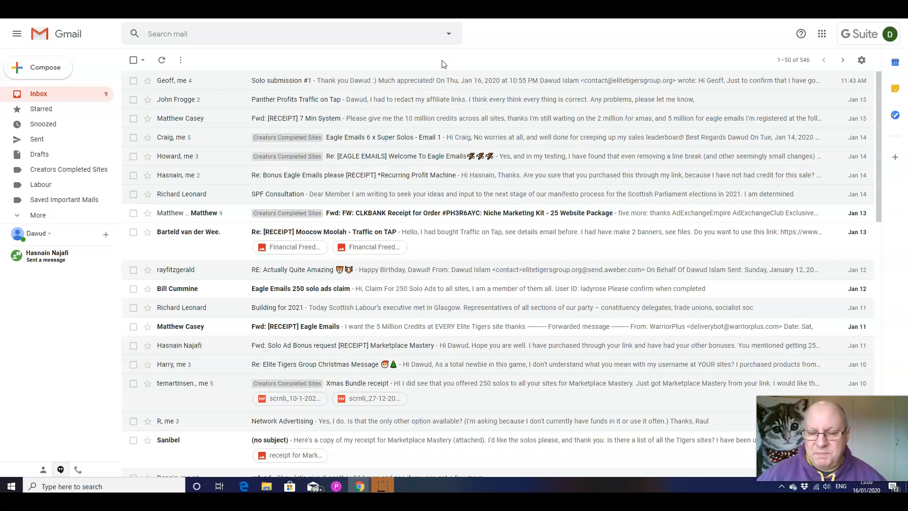
pyautogui.moveTo(498, 231)
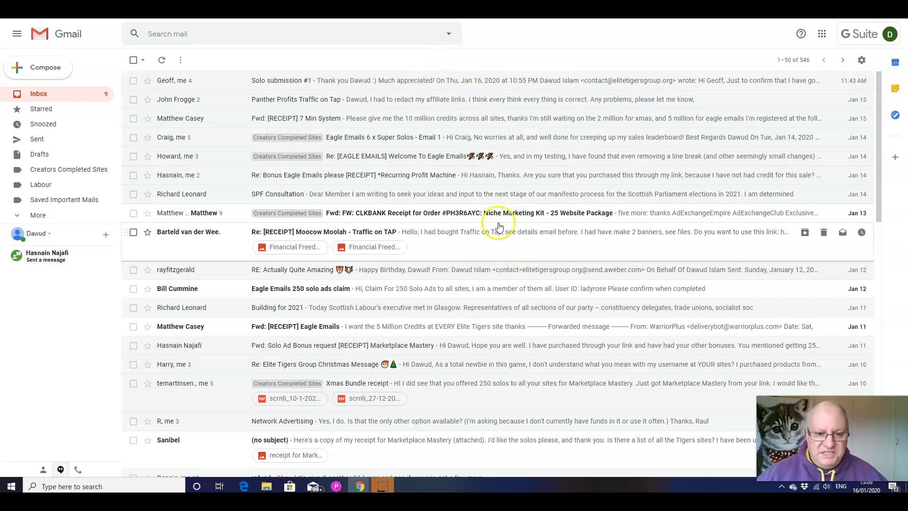
pyautogui.moveTo(448, 80)
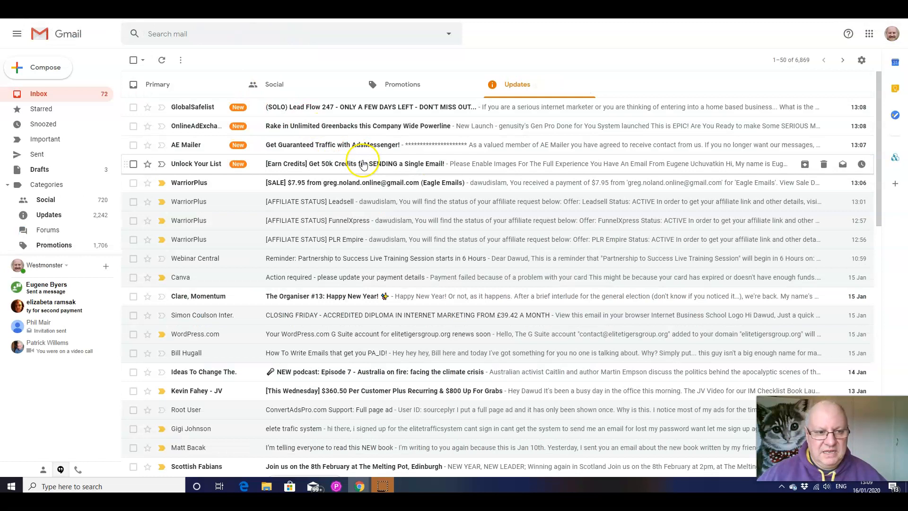
pyautogui.moveTo(371, 145)
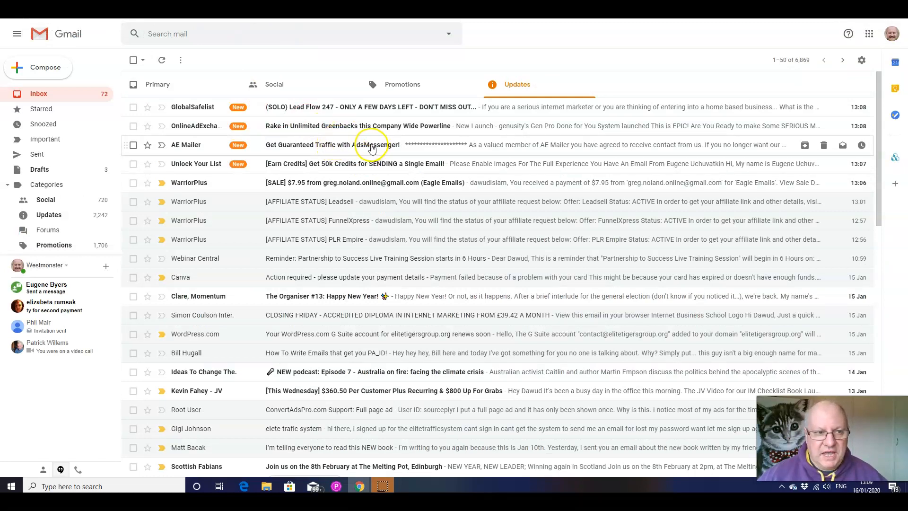
pyautogui.moveTo(273, 85)
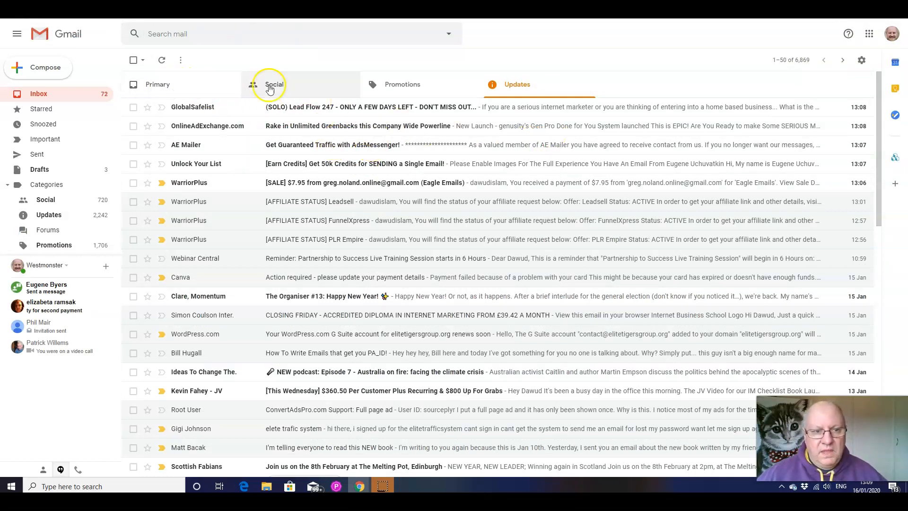
pyautogui.moveTo(538, 93)
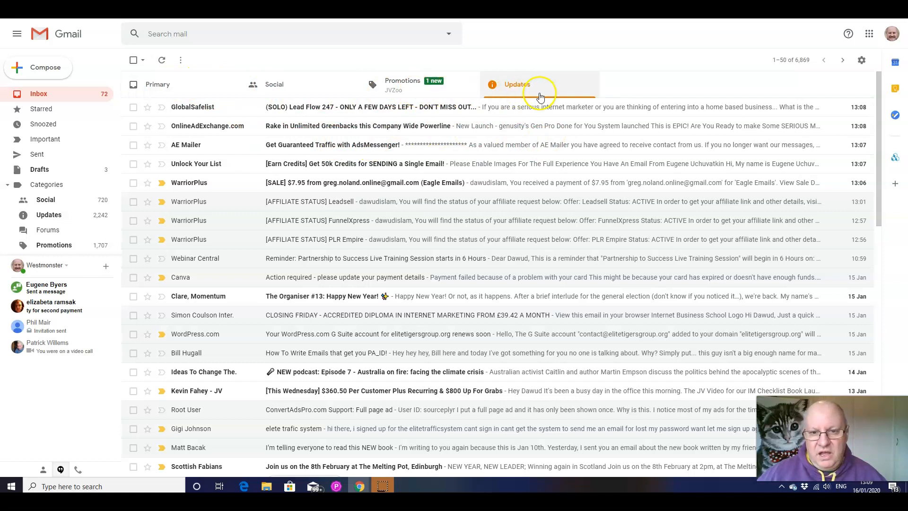
pyautogui.moveTo(203, 84)
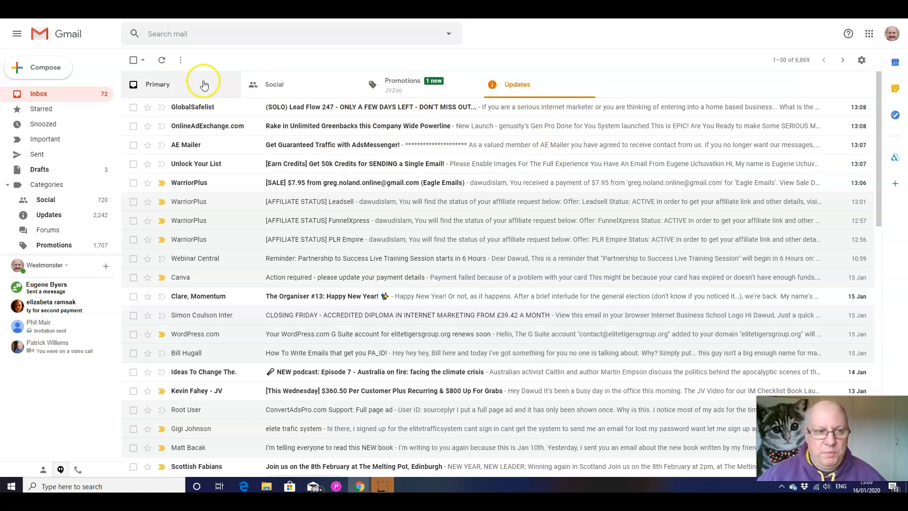
pyautogui.moveTo(164, 87)
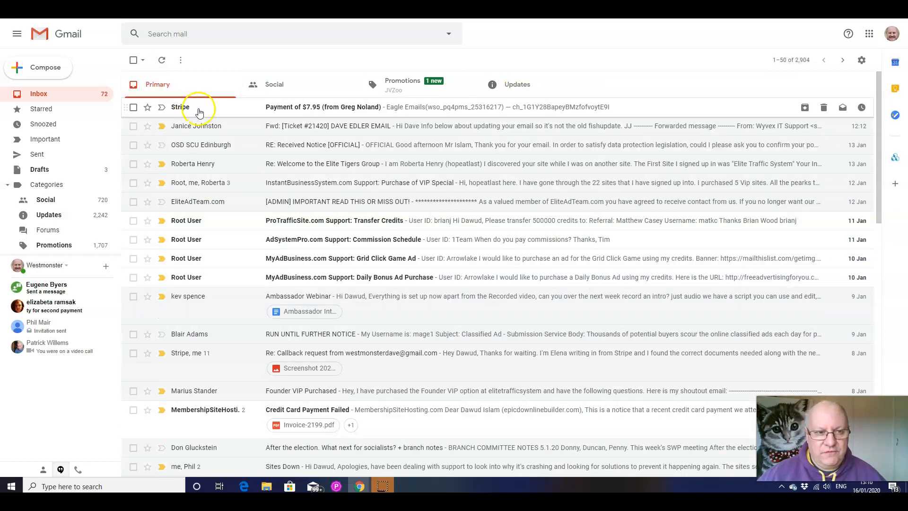
pyautogui.moveTo(179, 91)
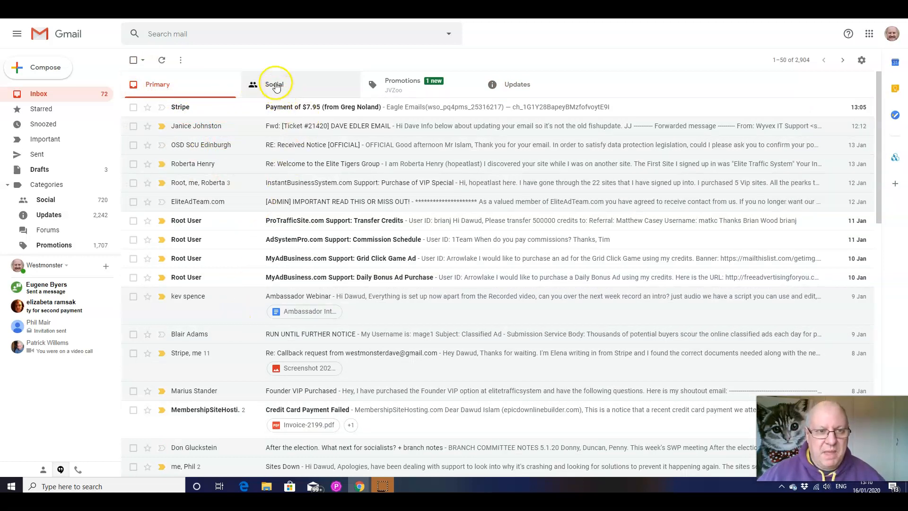
pyautogui.click(274, 84)
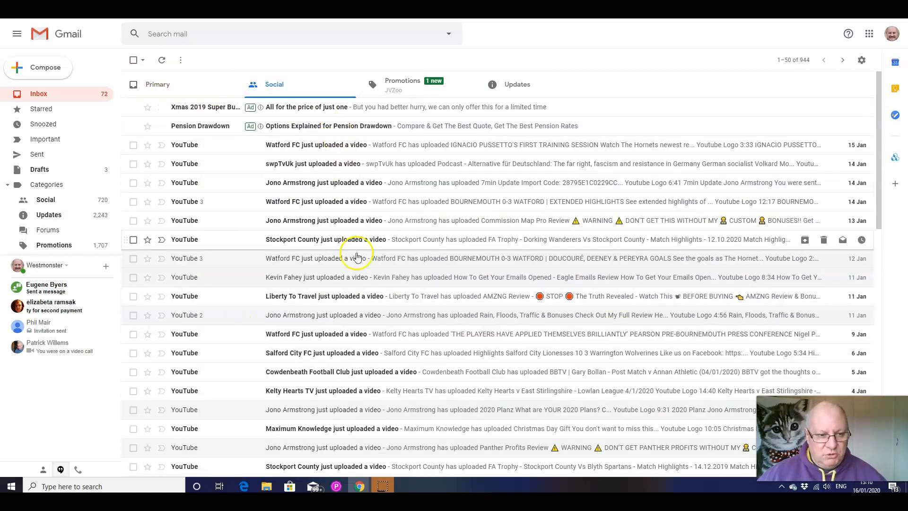
pyautogui.moveTo(343, 183)
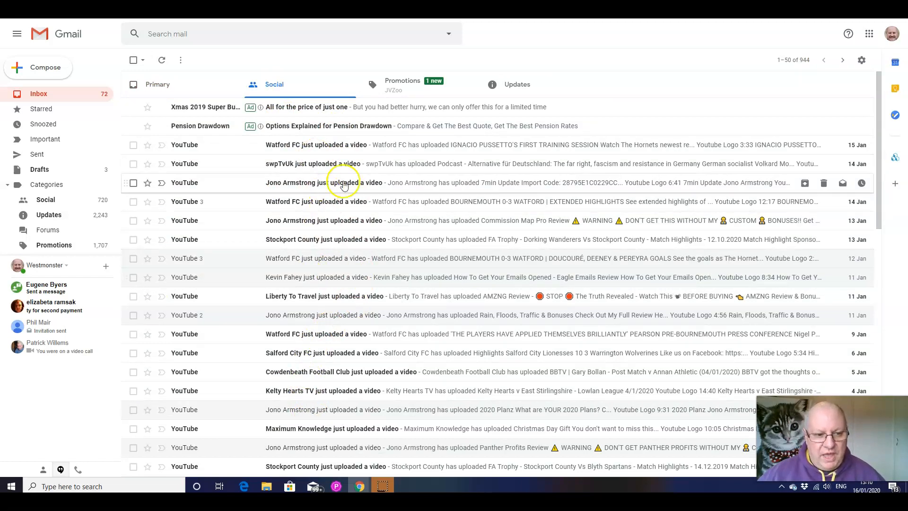
pyautogui.moveTo(330, 172)
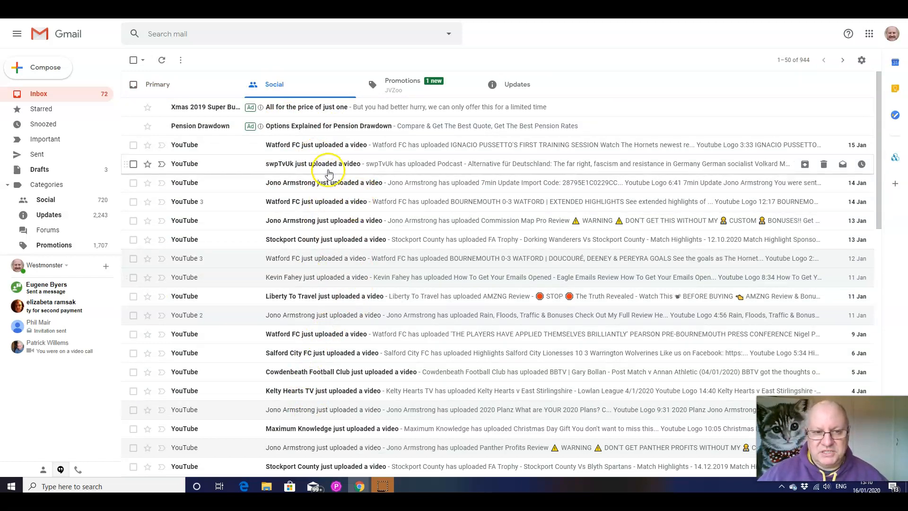
pyautogui.moveTo(399, 85)
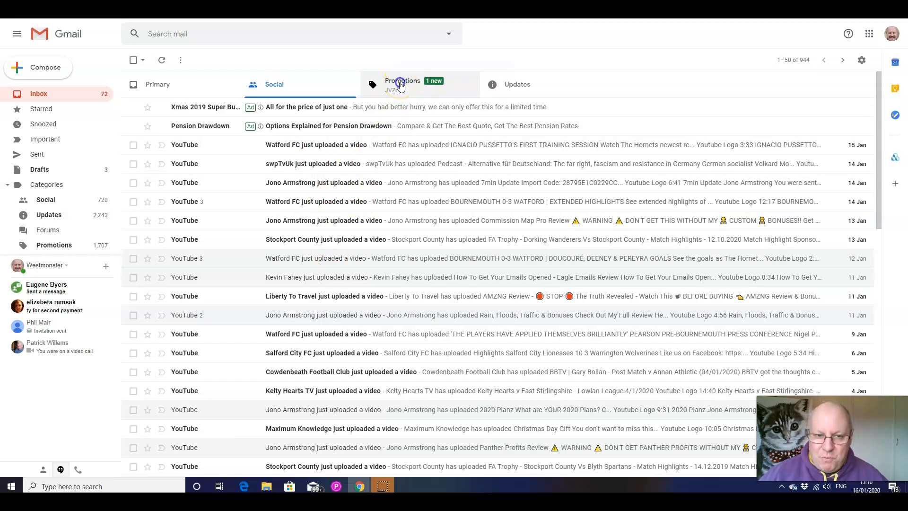
pyautogui.click(402, 84)
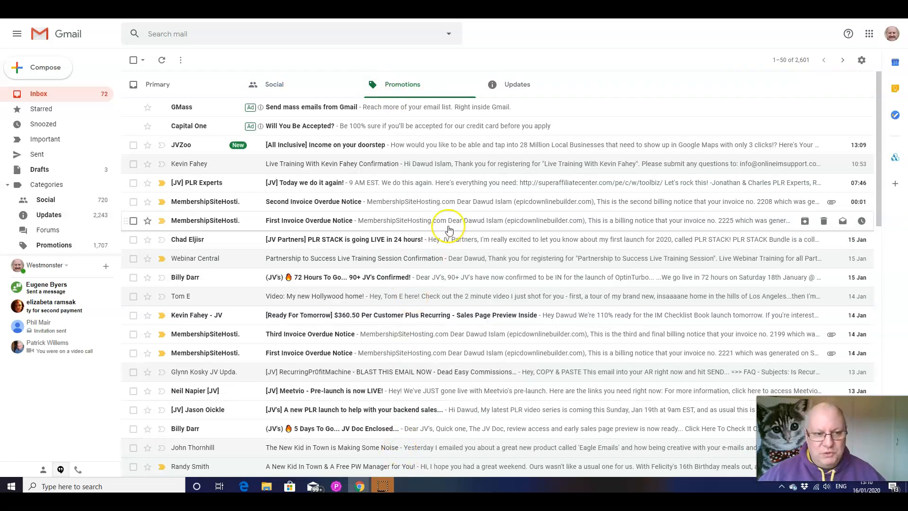
pyautogui.moveTo(545, 168)
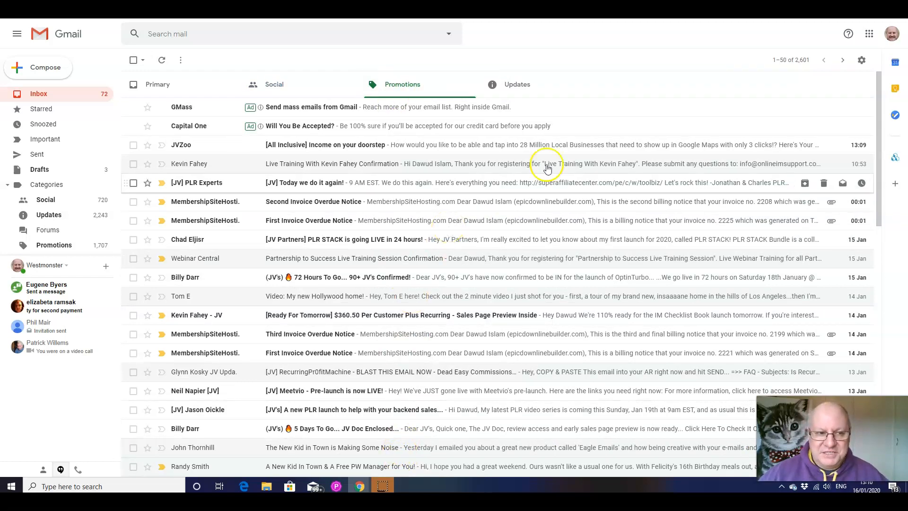
pyautogui.click(517, 84)
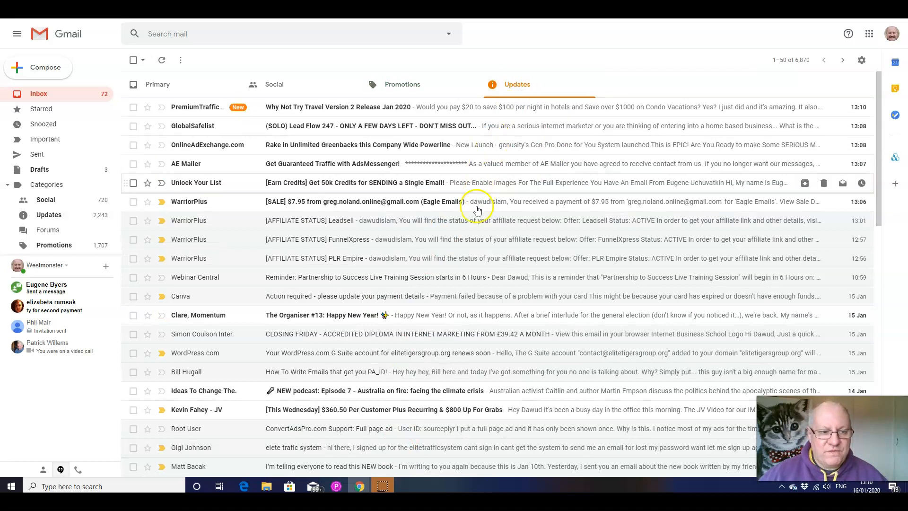
pyautogui.moveTo(478, 221)
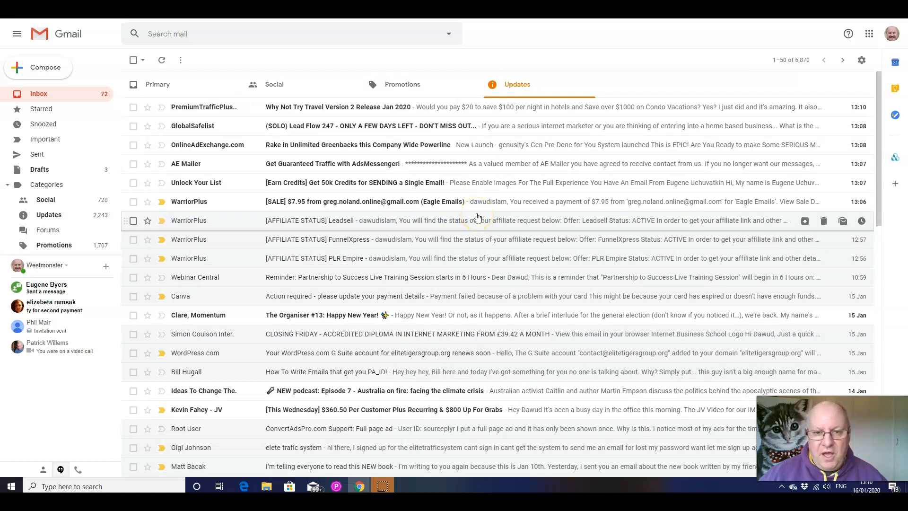
pyautogui.moveTo(513, 133)
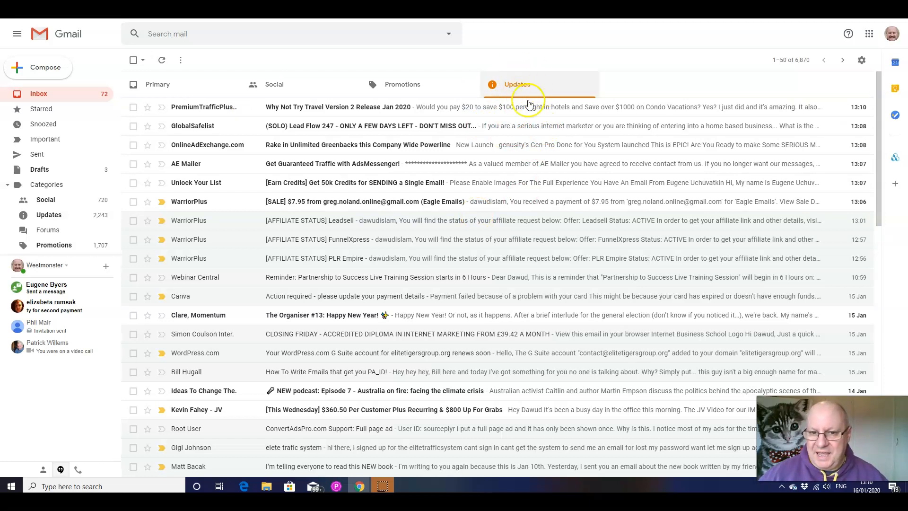
pyautogui.moveTo(480, 159)
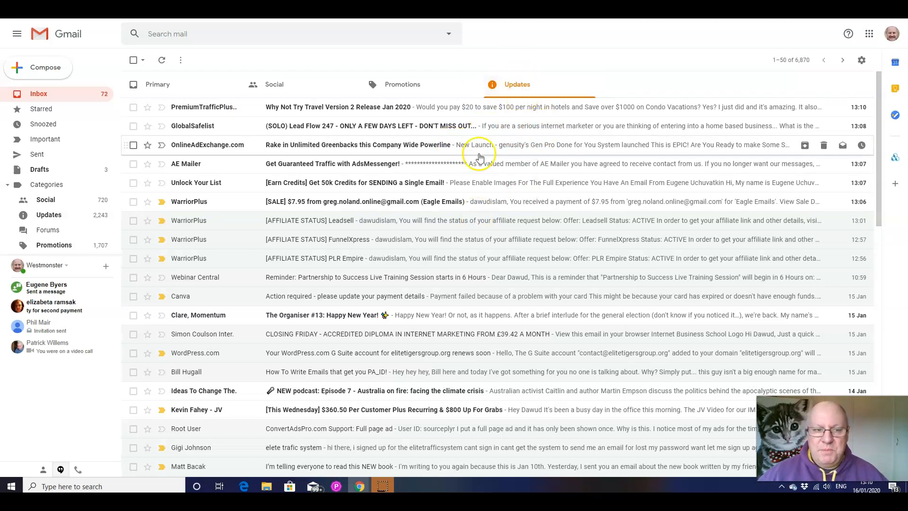
pyautogui.moveTo(535, 107)
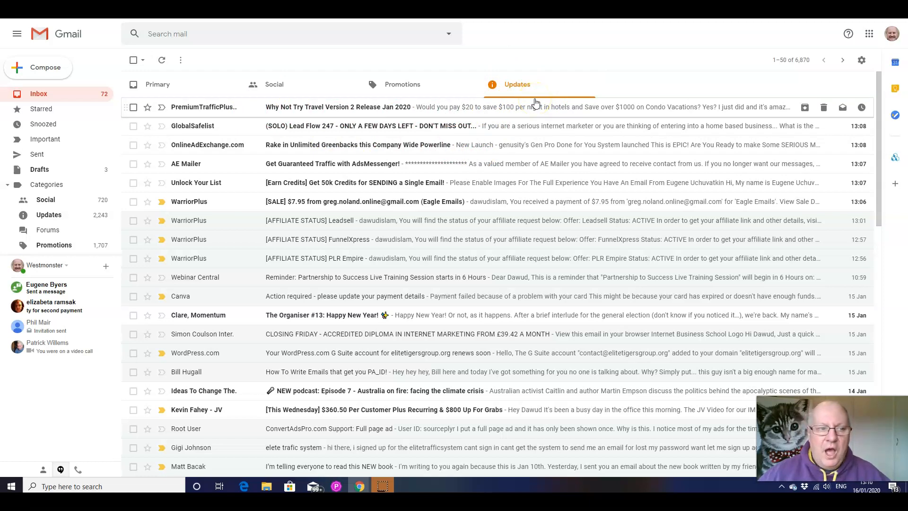
pyautogui.moveTo(357, 106)
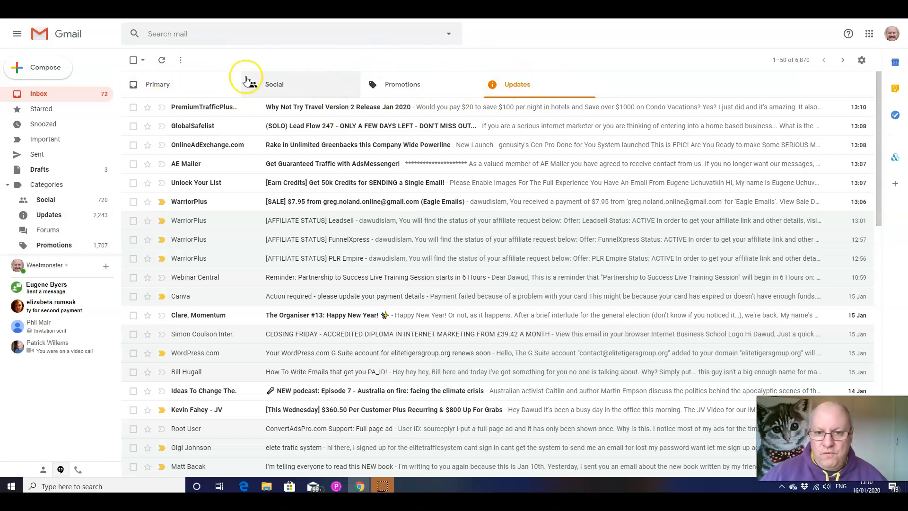
pyautogui.moveTo(147, 107)
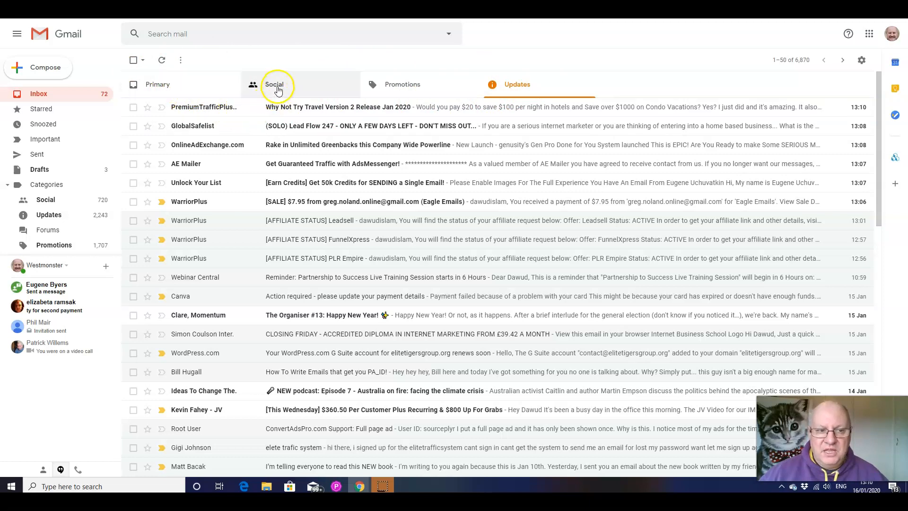
pyautogui.moveTo(477, 107)
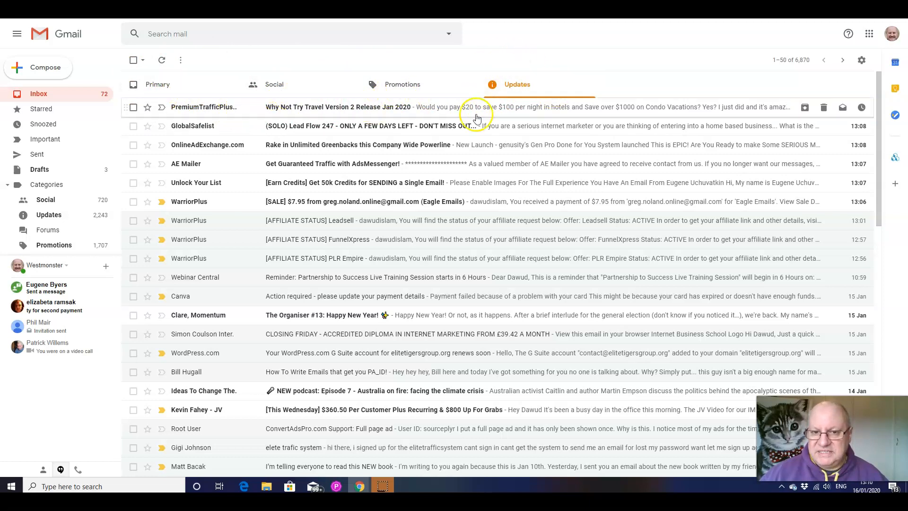
pyautogui.moveTo(597, 105)
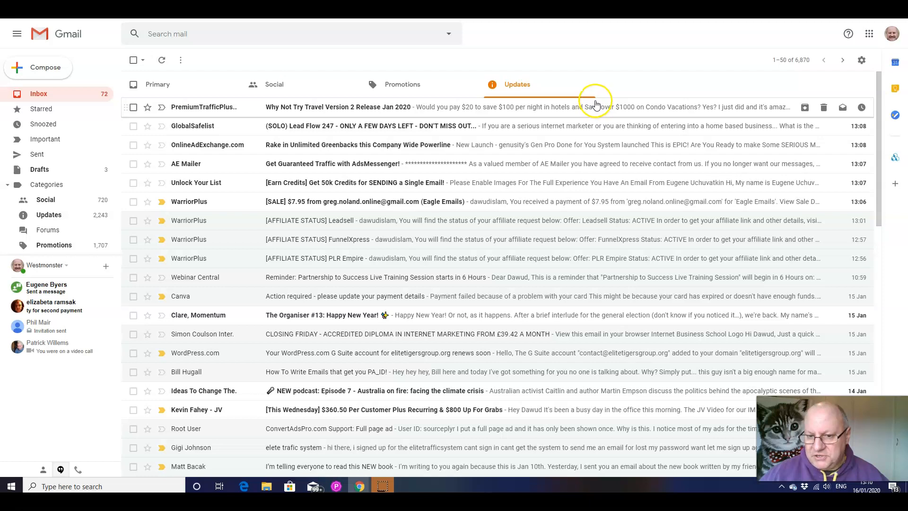
pyautogui.moveTo(283, 84)
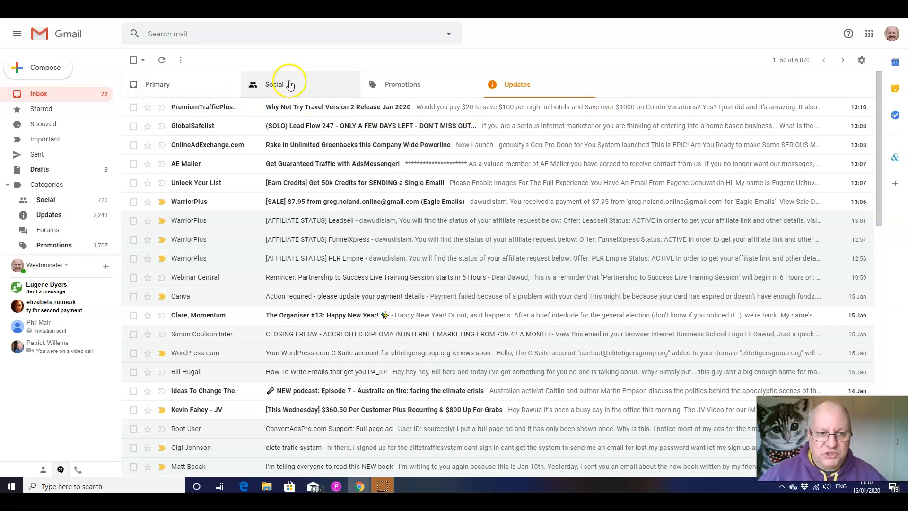
pyautogui.moveTo(402, 98)
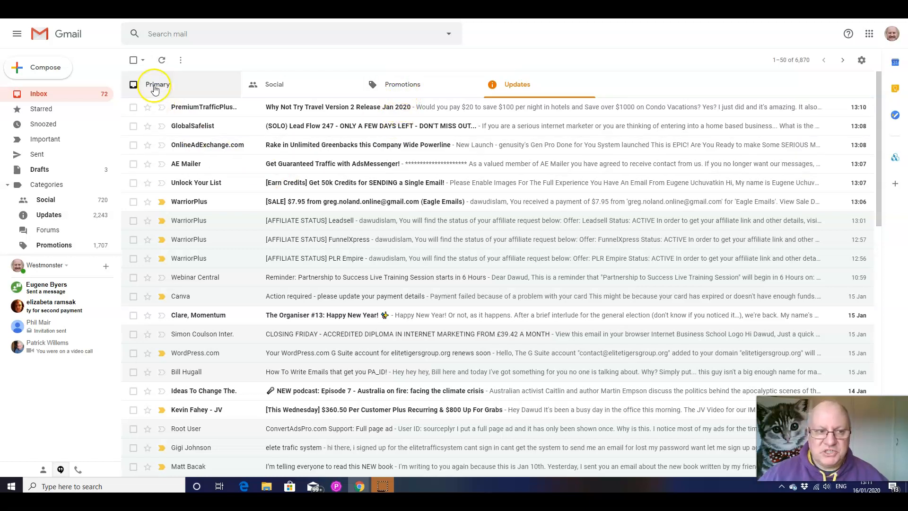
pyautogui.moveTo(554, 90)
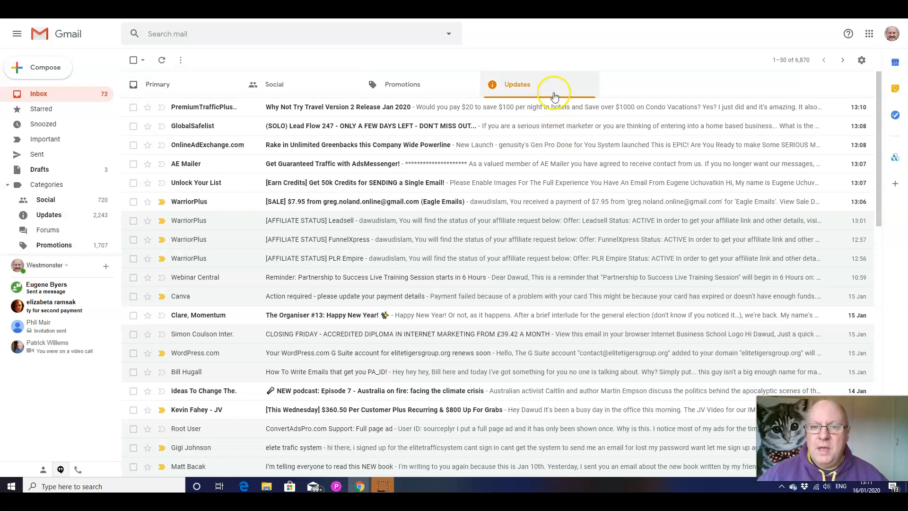
pyautogui.moveTo(577, 88)
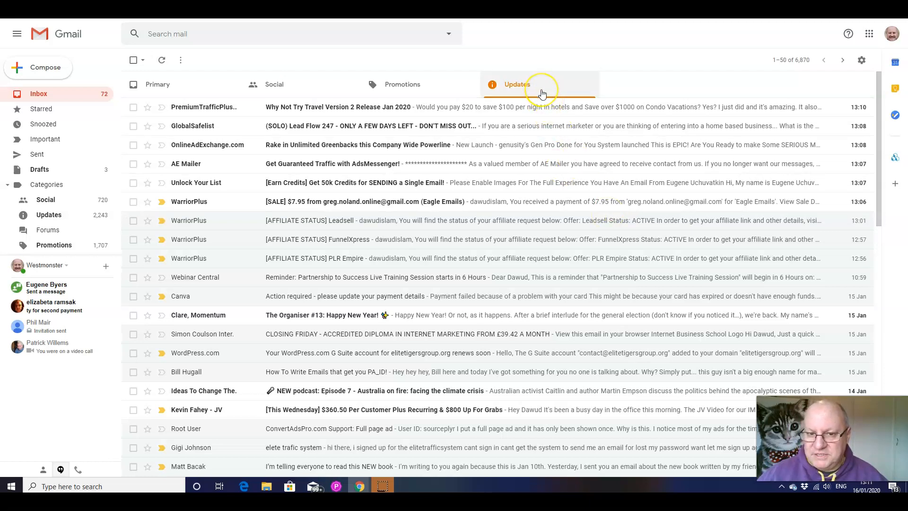
pyautogui.moveTo(397, 87)
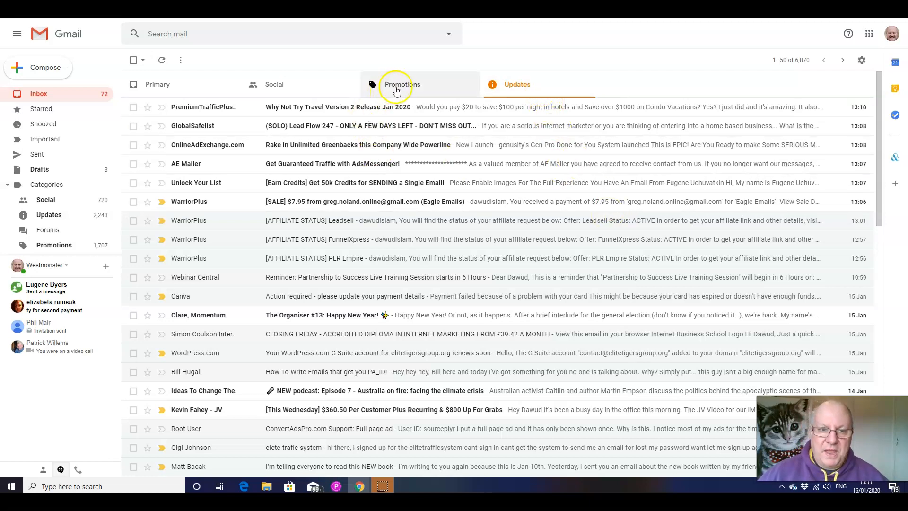
pyautogui.moveTo(402, 84)
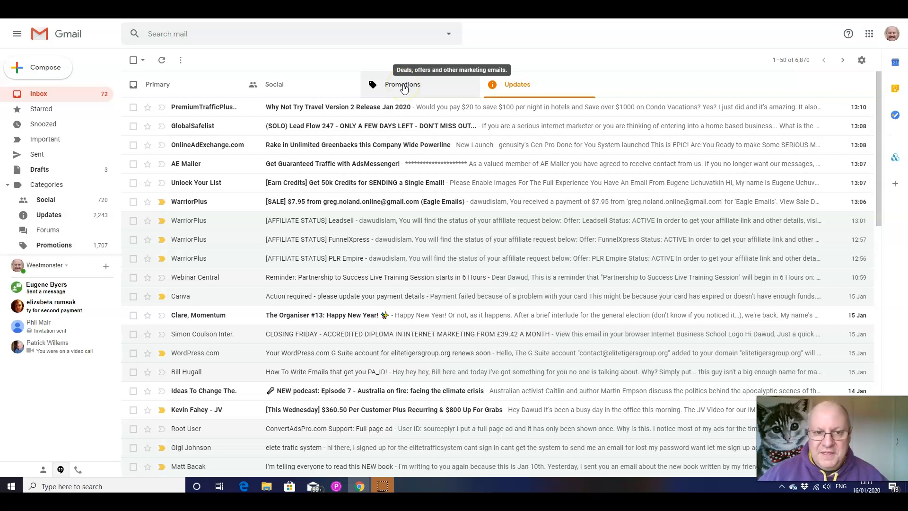
# - Switch back to the Promotions category listing the marketing emails
pyautogui.click(402, 84)
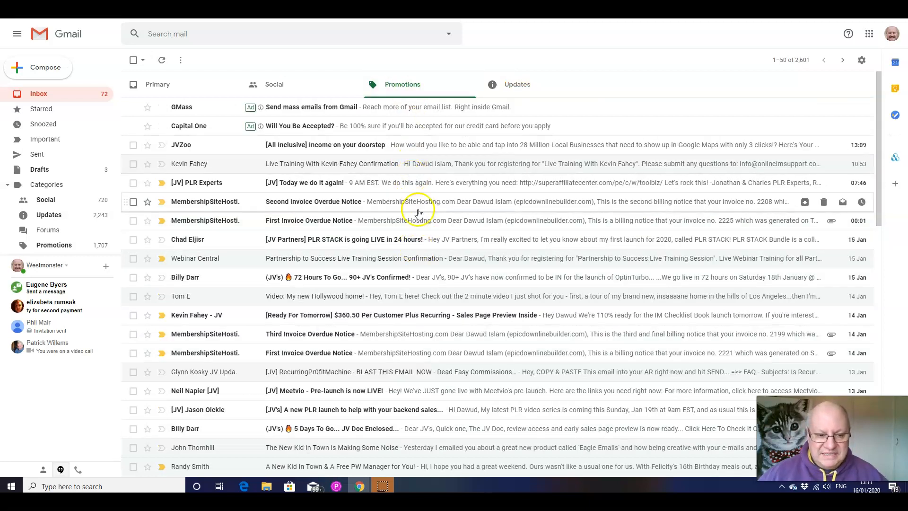
pyautogui.moveTo(426, 107)
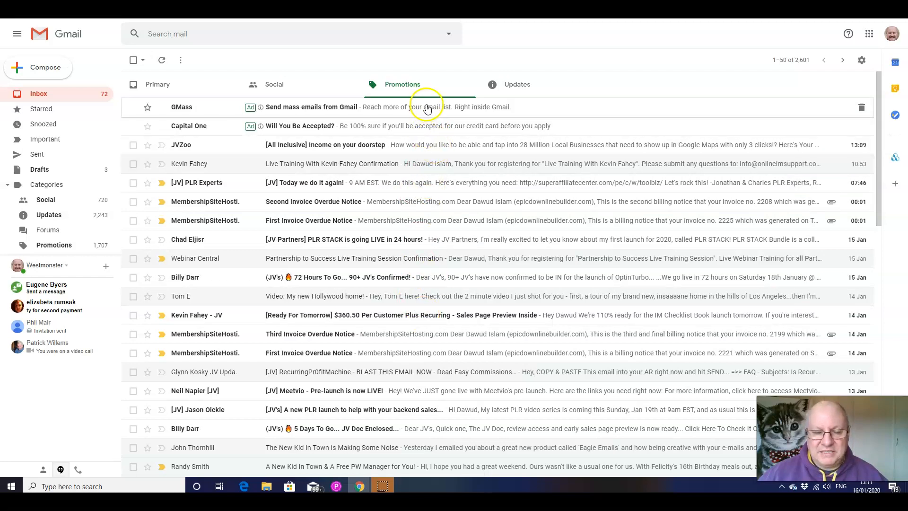
pyautogui.moveTo(305, 107)
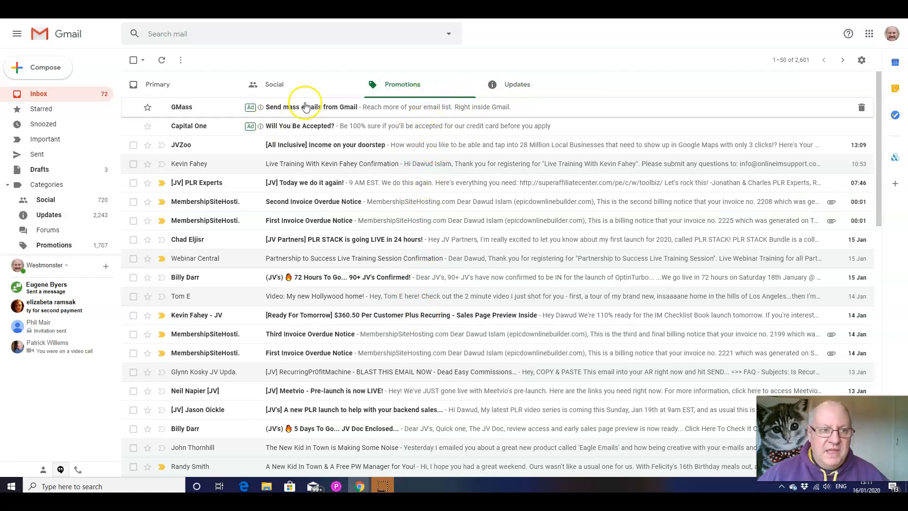
pyautogui.moveTo(157, 84)
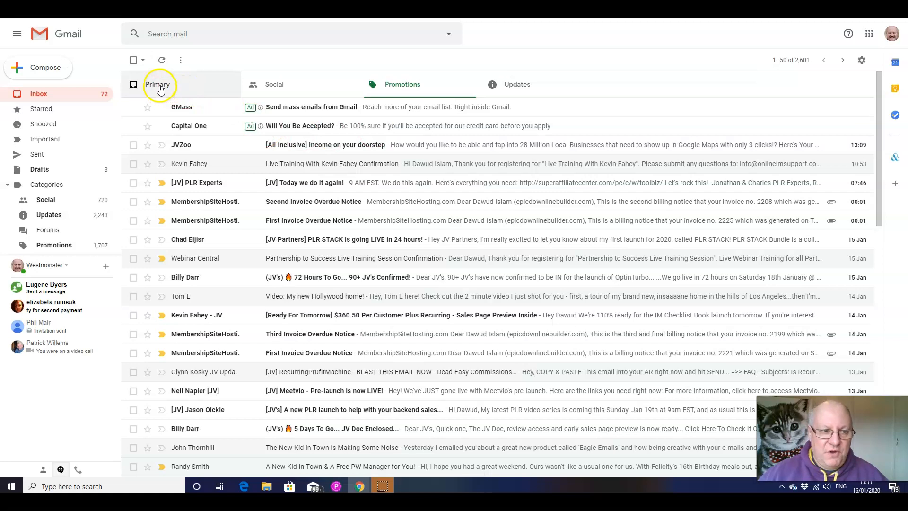
# - Return to the Primary category, then show the Updates category notifications
pyautogui.click(158, 84)
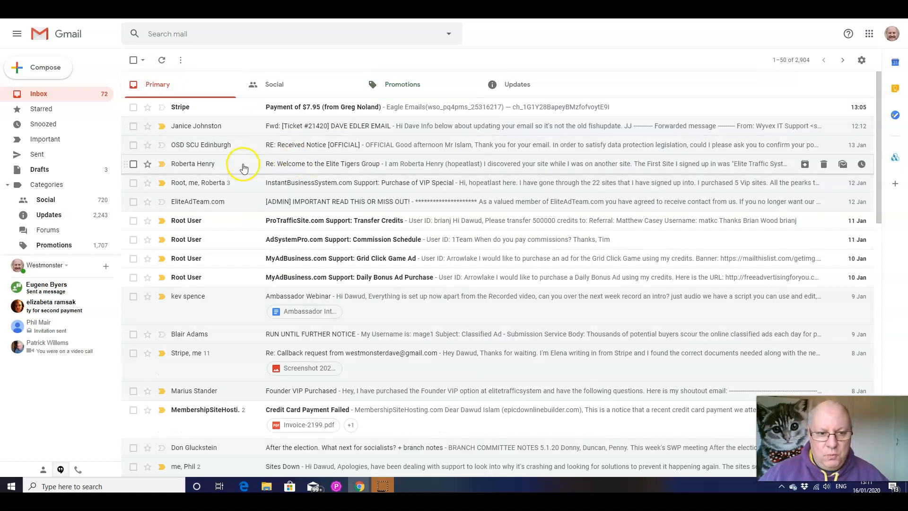
pyautogui.moveTo(247, 154)
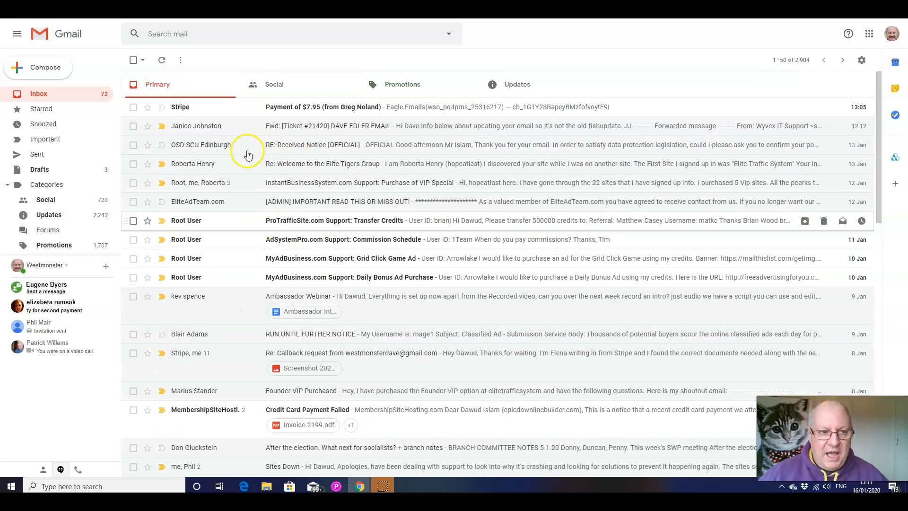
pyautogui.moveTo(498, 184)
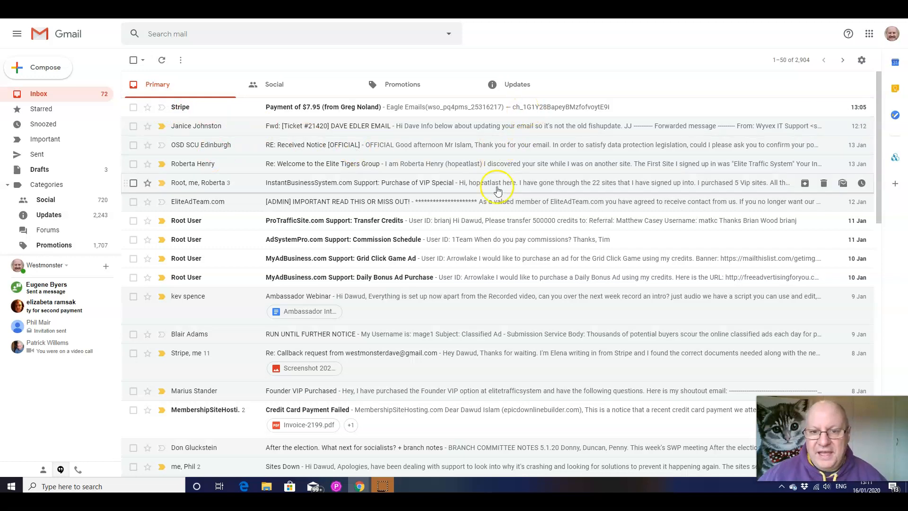
pyautogui.moveTo(540, 186)
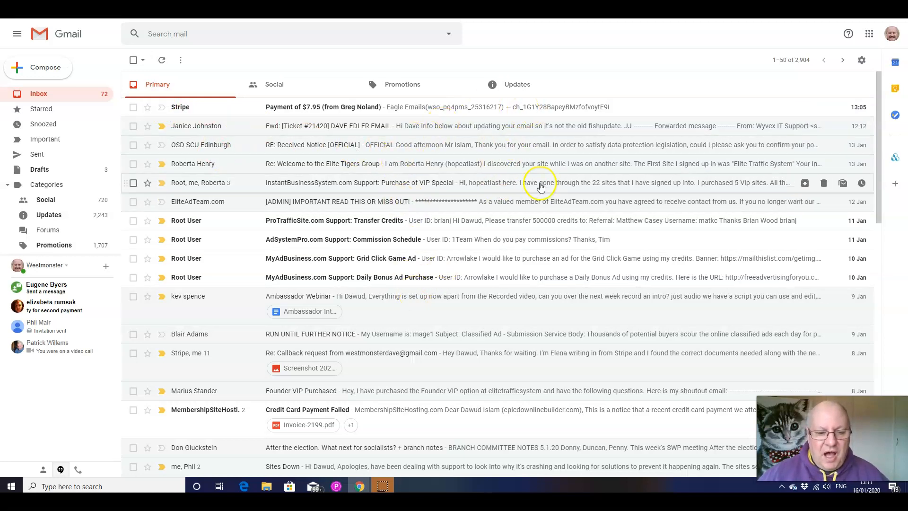
pyautogui.moveTo(461, 201)
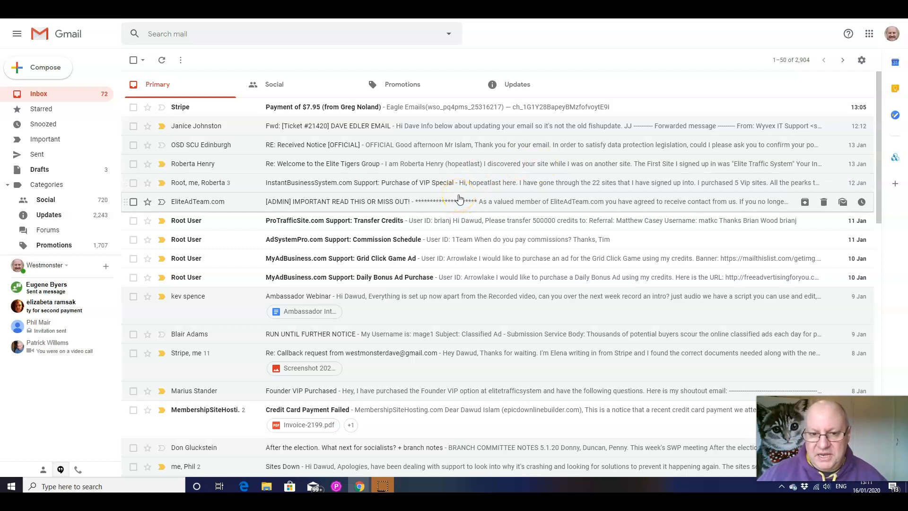
pyautogui.moveTo(443, 226)
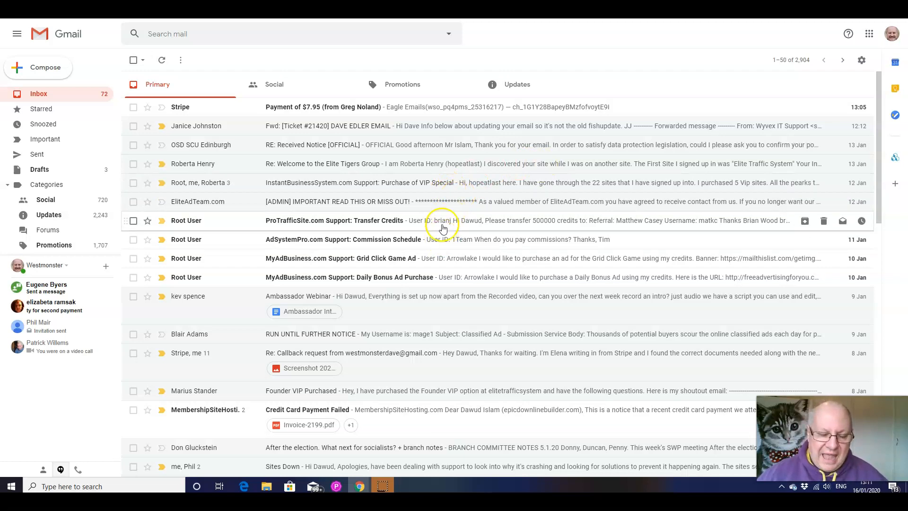
pyautogui.moveTo(194, 107)
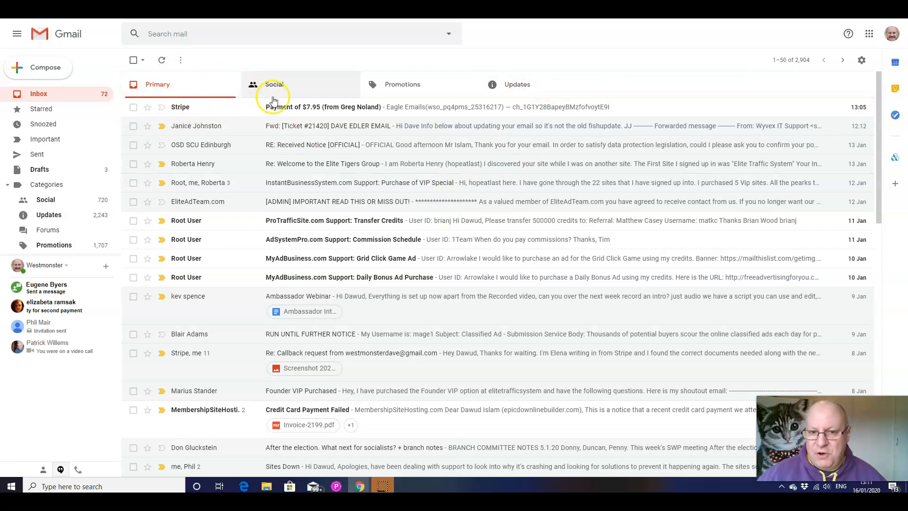
pyautogui.moveTo(518, 85)
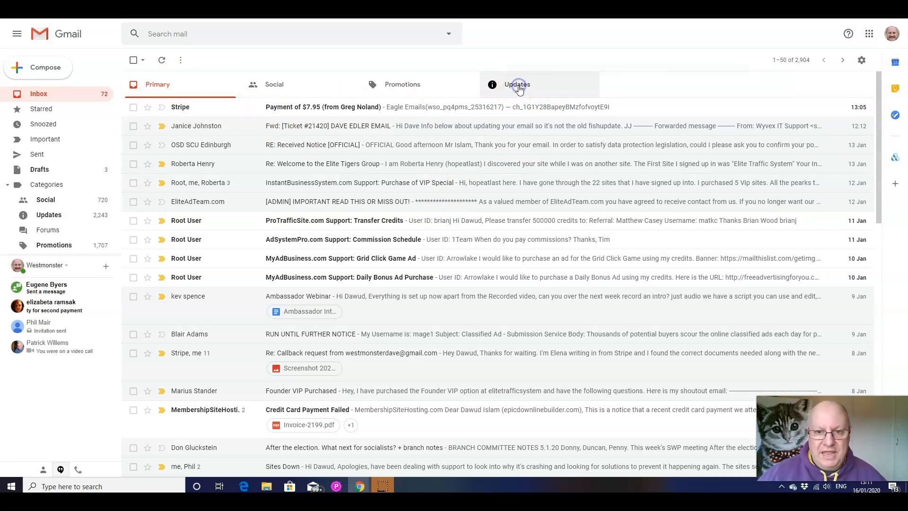
pyautogui.click(517, 85)
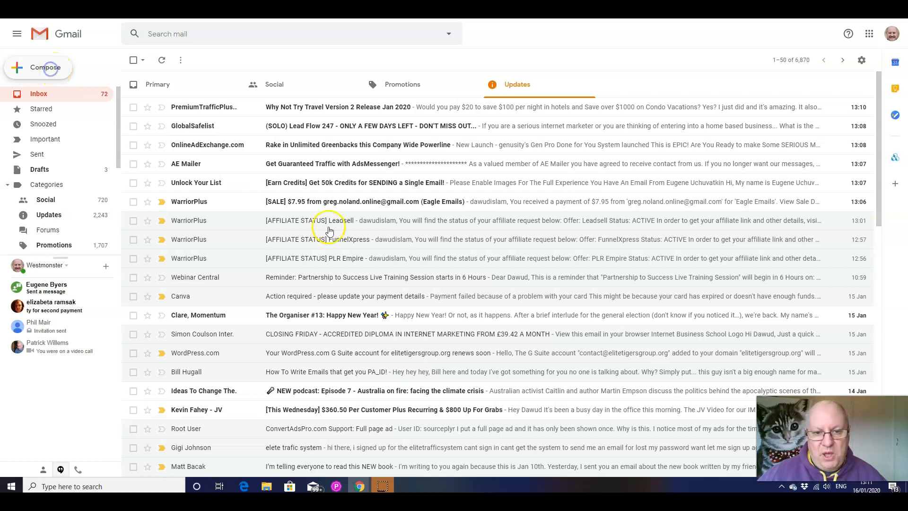
# - Start a new blank message that includes the Elite Tigers Group signature
pyautogui.click(38, 67)
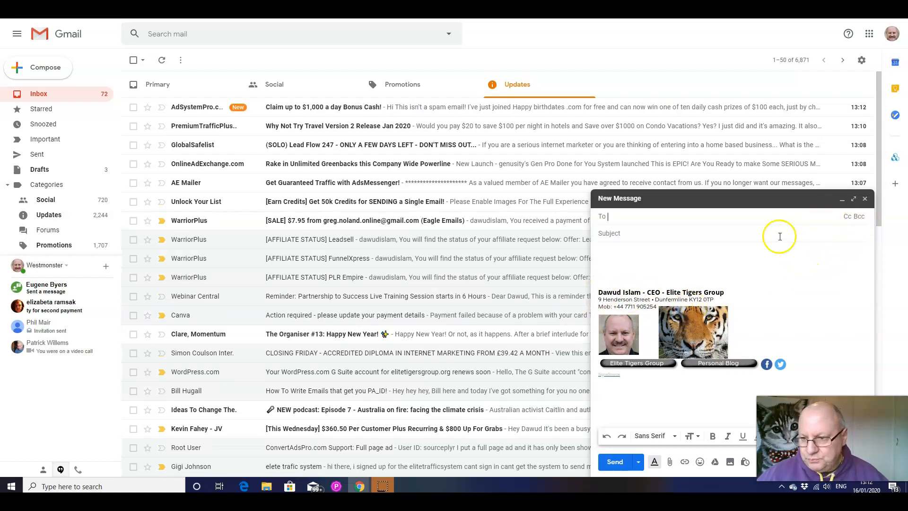
pyautogui.moveTo(630, 412)
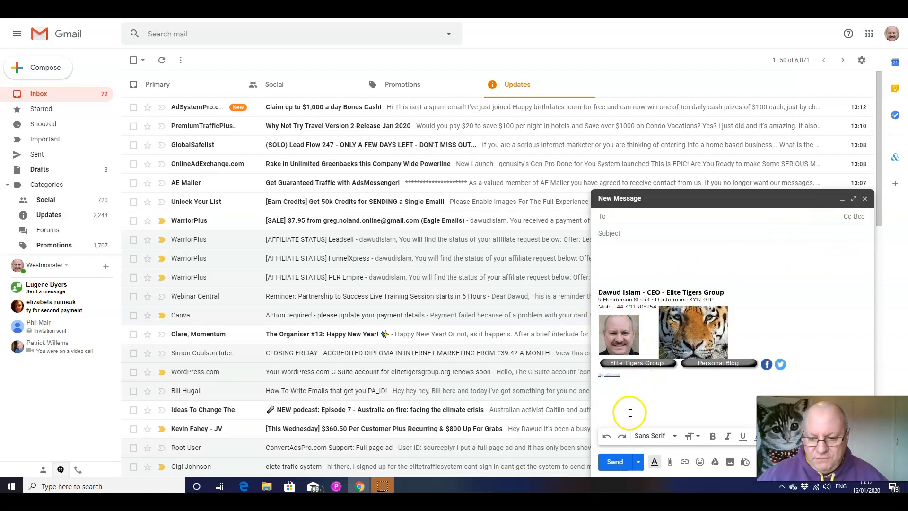
pyautogui.moveTo(666, 332)
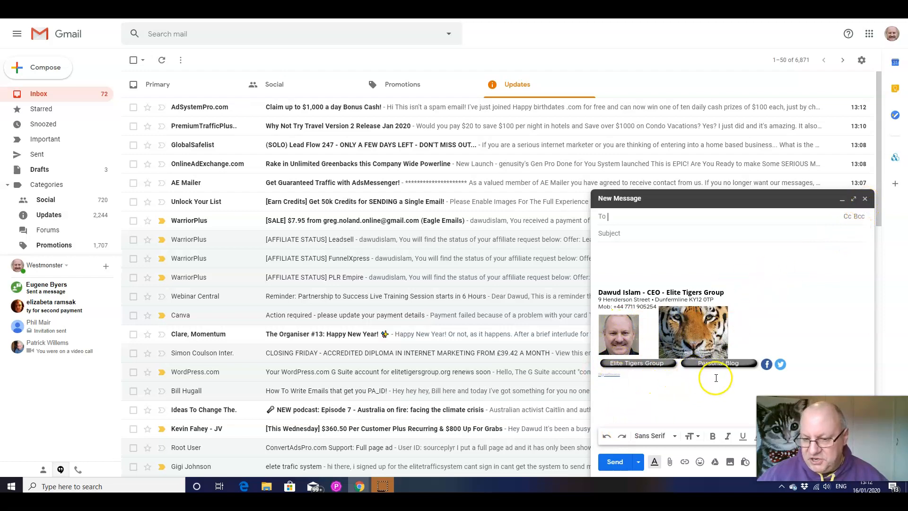
pyautogui.moveTo(669, 362)
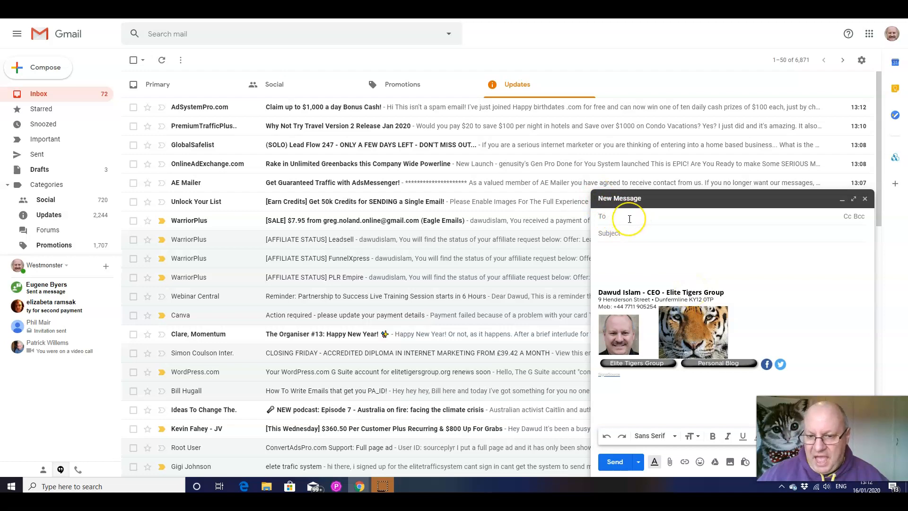
pyautogui.moveTo(633, 226)
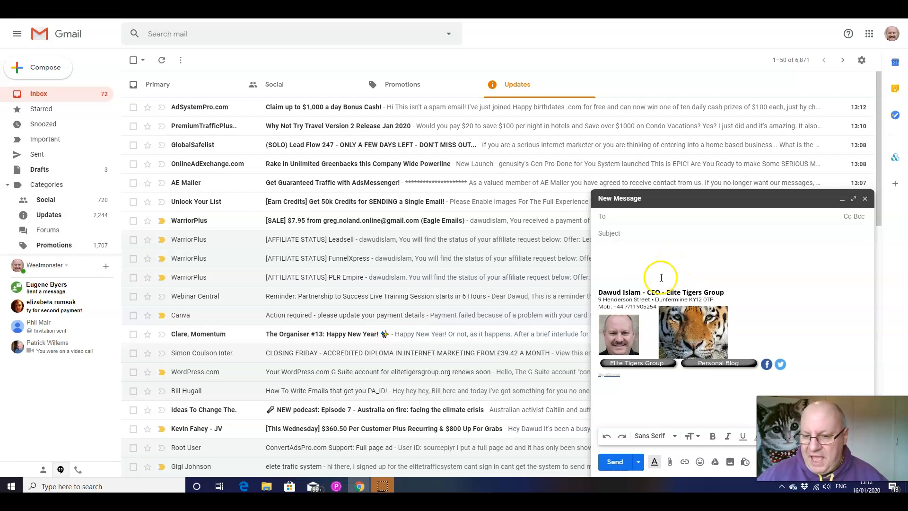
pyautogui.moveTo(673, 314)
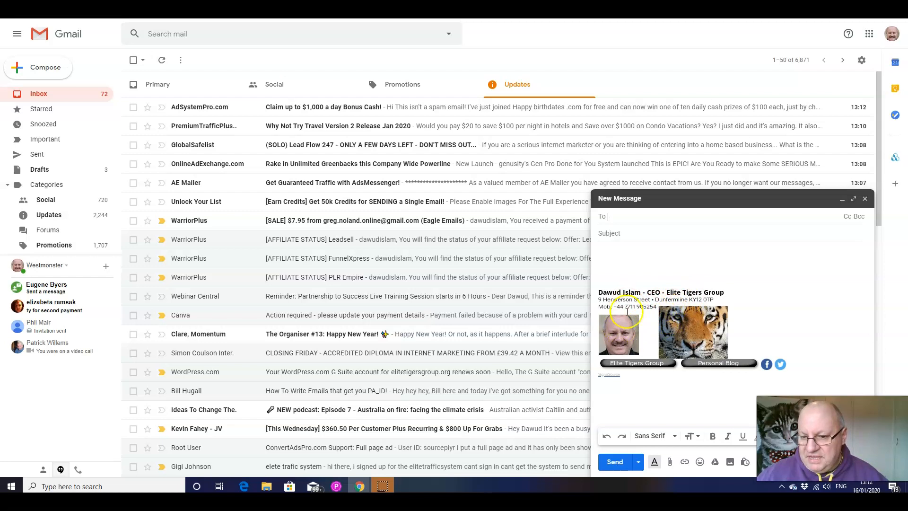
pyautogui.moveTo(653, 339)
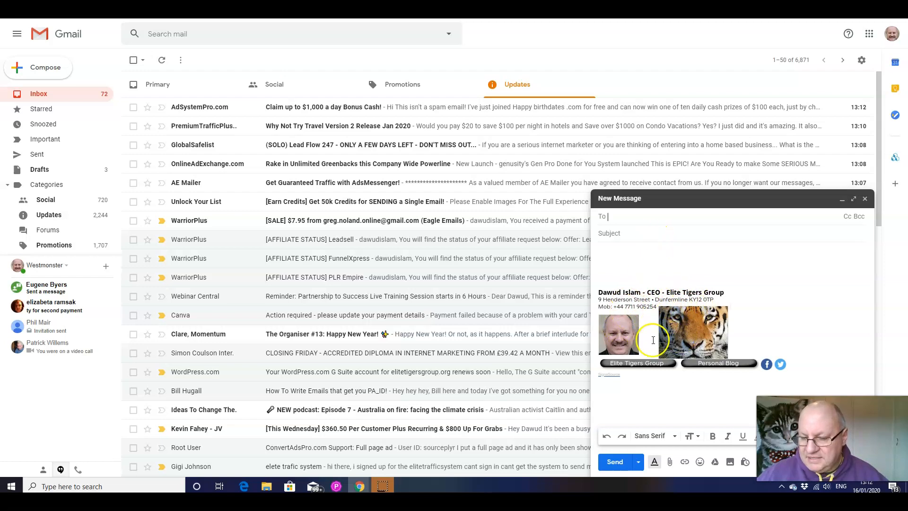
pyautogui.moveTo(674, 304)
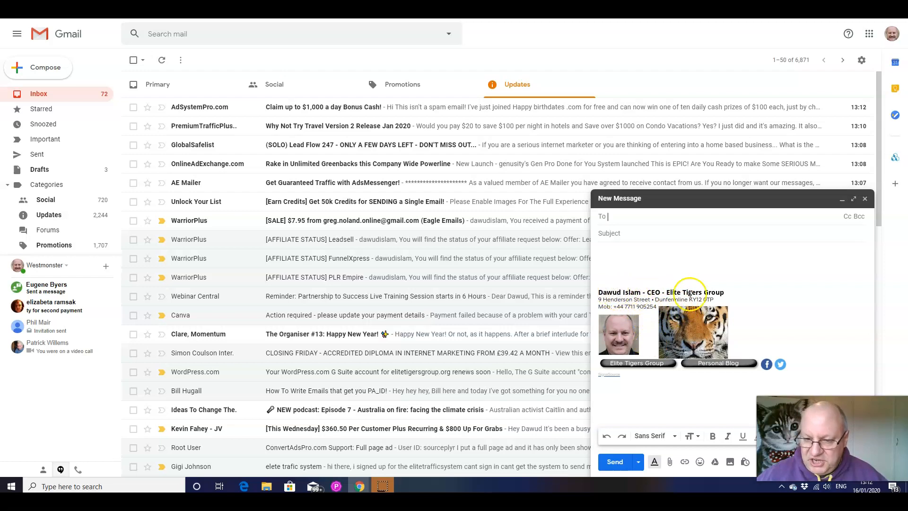
pyautogui.moveTo(634, 243)
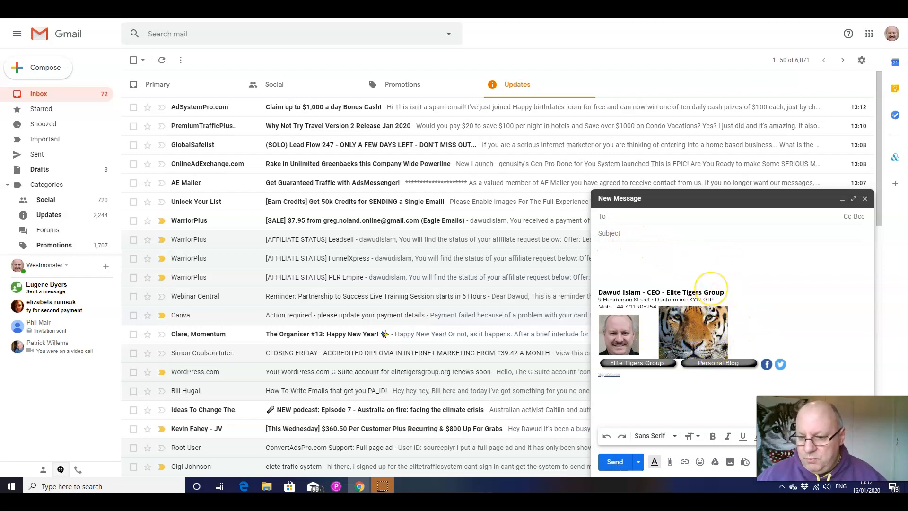
pyautogui.moveTo(712, 288)
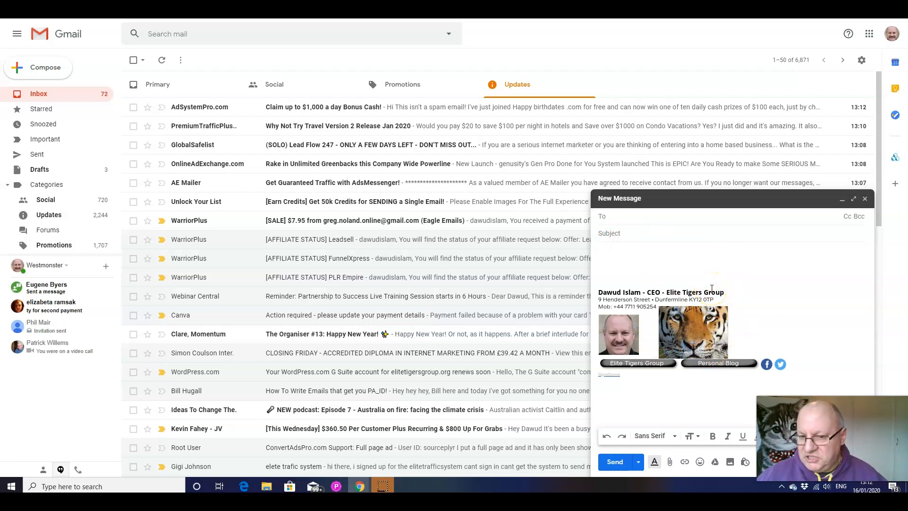
pyautogui.moveTo(881, 233)
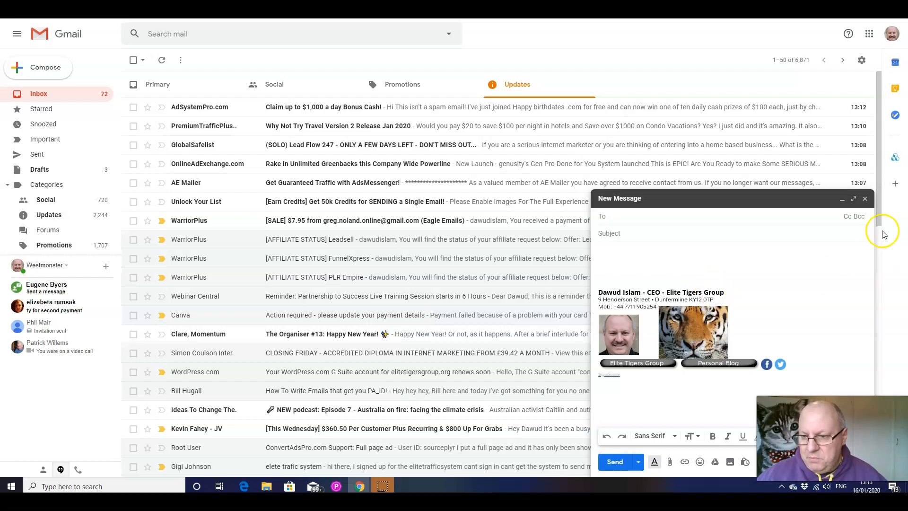
pyautogui.moveTo(866, 198)
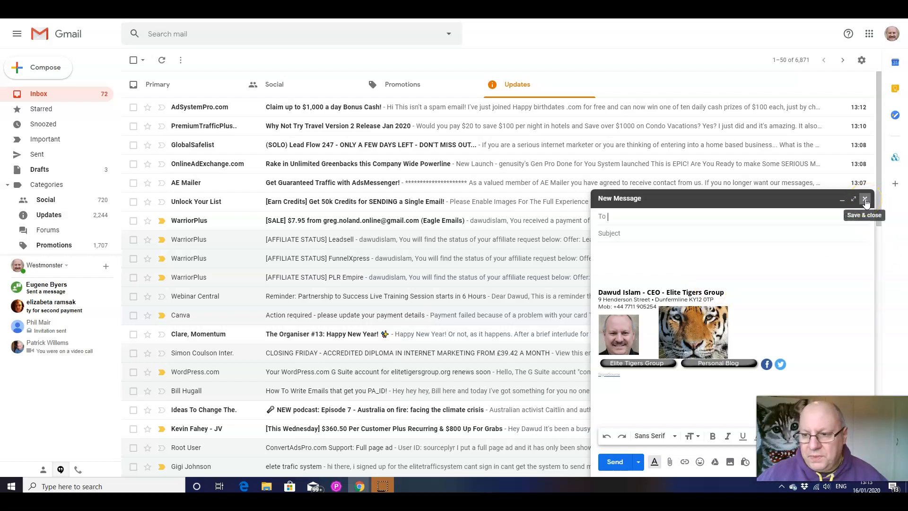
# - Save and close the new message draft, leaving the Updates inbox list
pyautogui.click(865, 198)
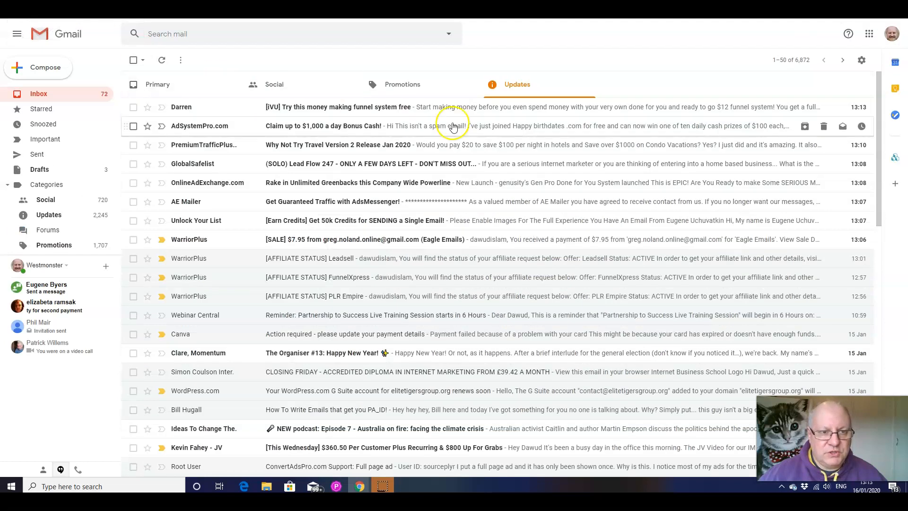
pyautogui.moveTo(276, 63)
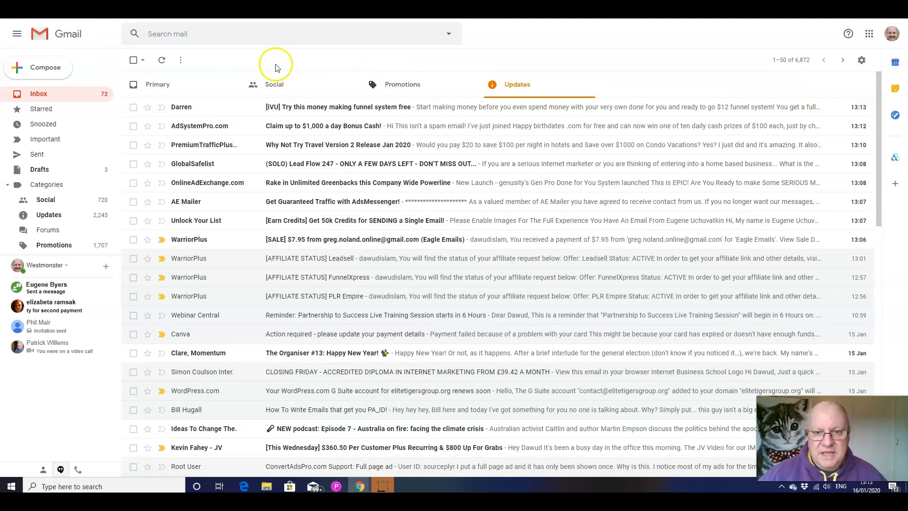
pyautogui.moveTo(650, 126)
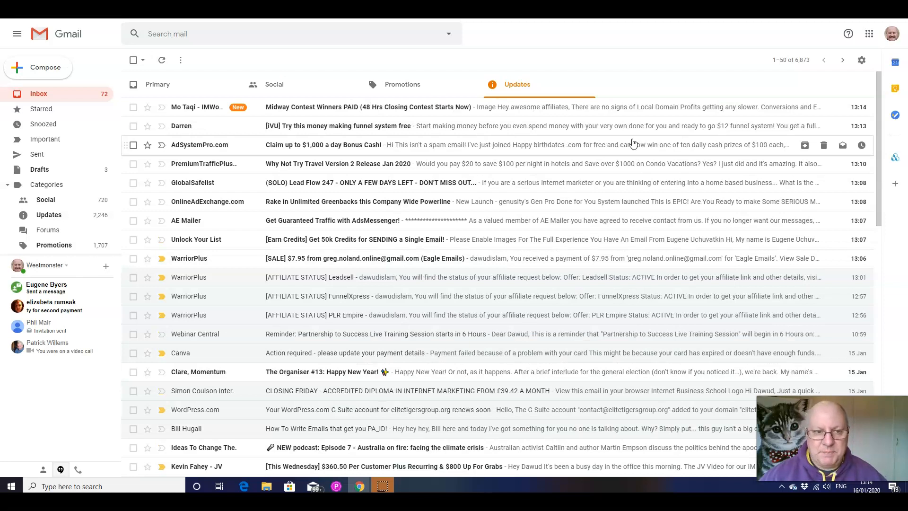
pyautogui.click(402, 85)
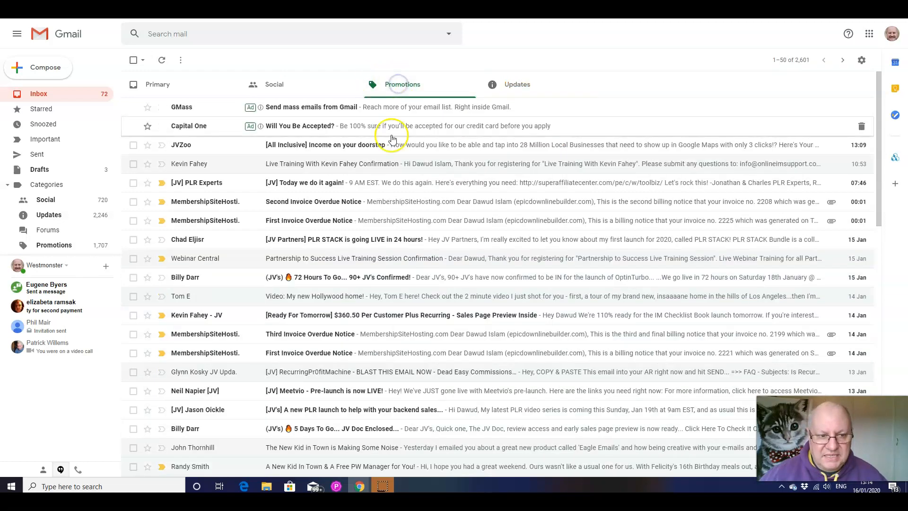
pyautogui.moveTo(517, 84)
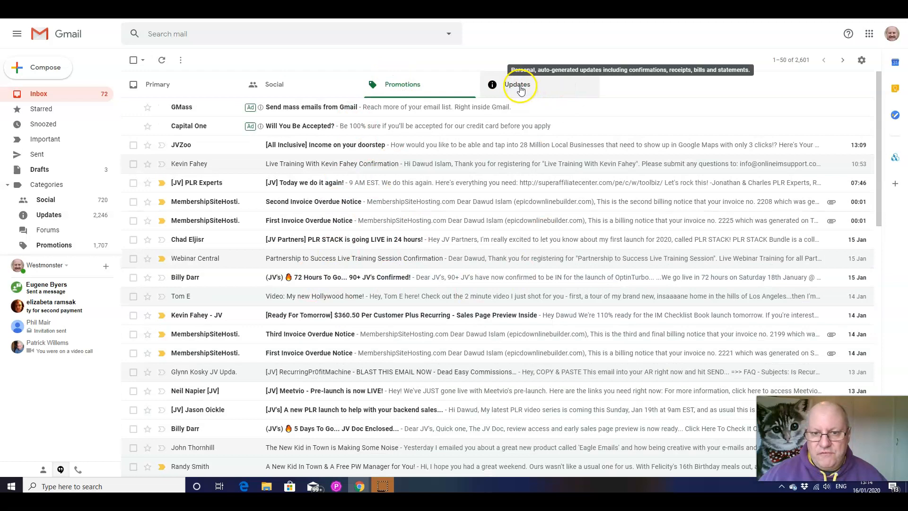
pyautogui.click(516, 84)
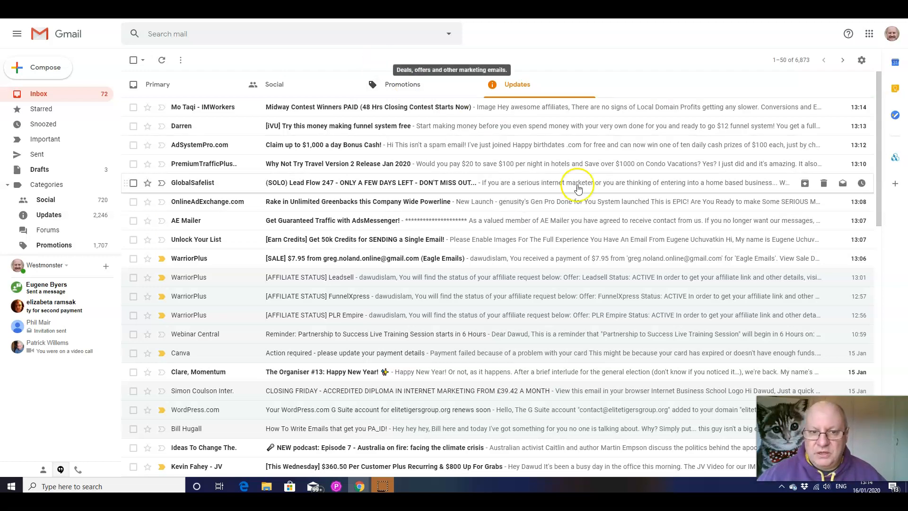
pyautogui.moveTo(577, 188)
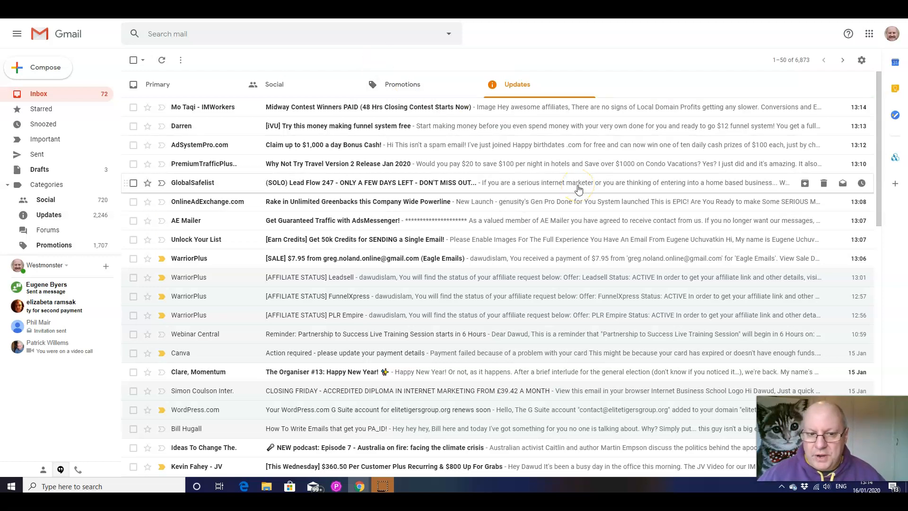